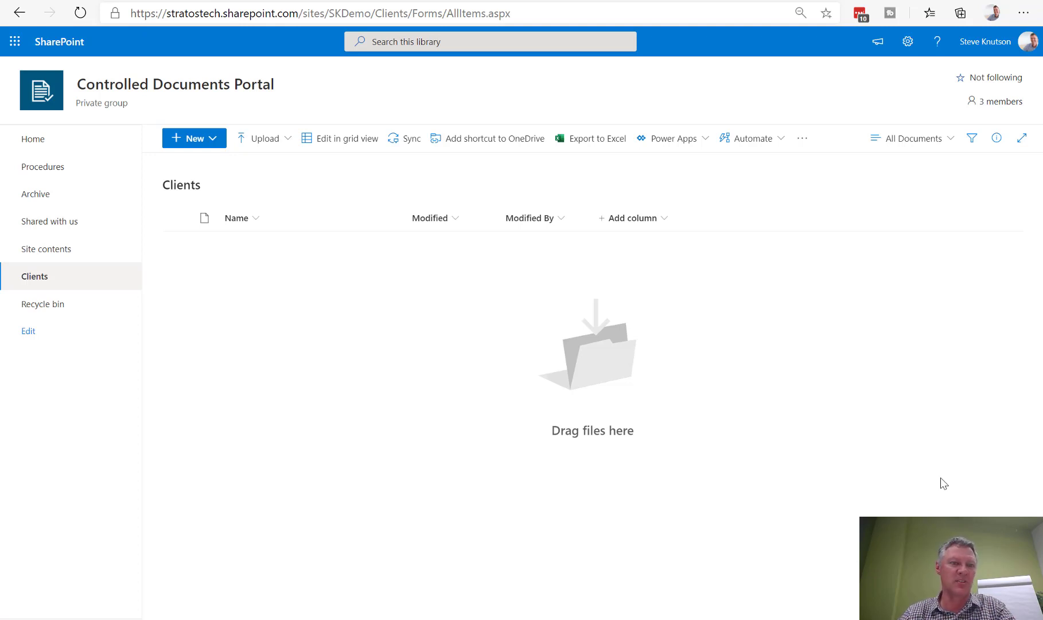
{"action": "mouse_move", "coordinate": [681, 416]}
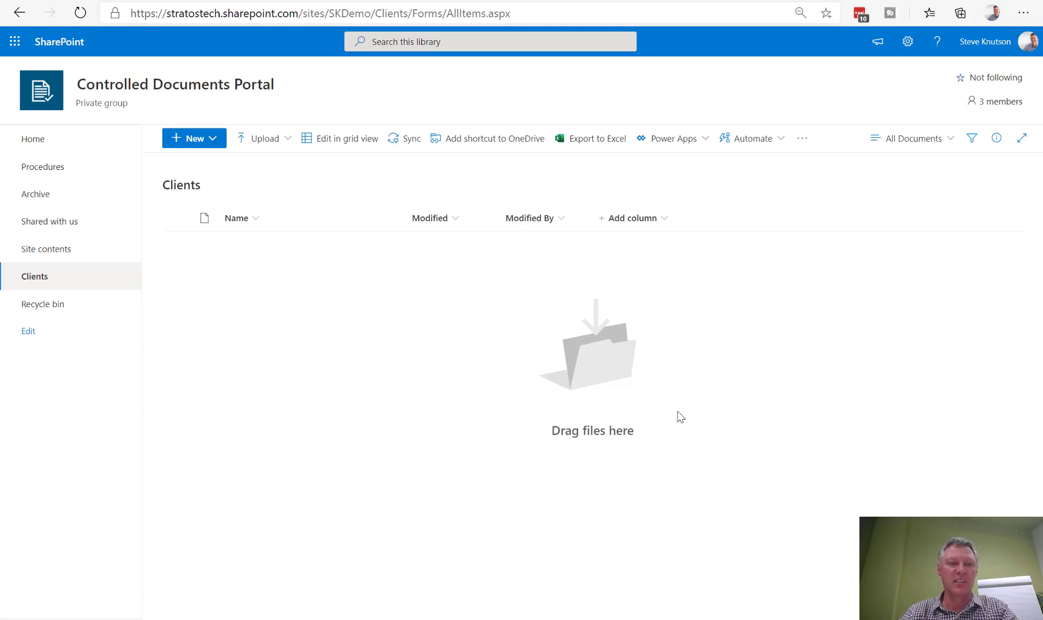
{"action": "mouse_move", "coordinate": [443, 301]}
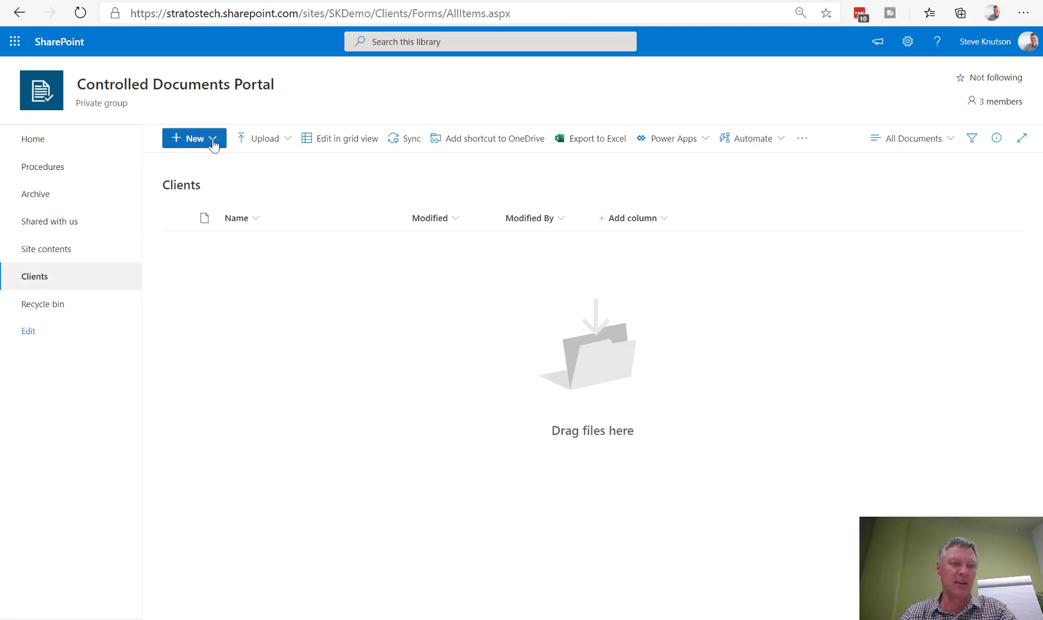
Create a new folder named Demo Client in the Clients library.
{"action": "left_click", "coordinate": [194, 139]}
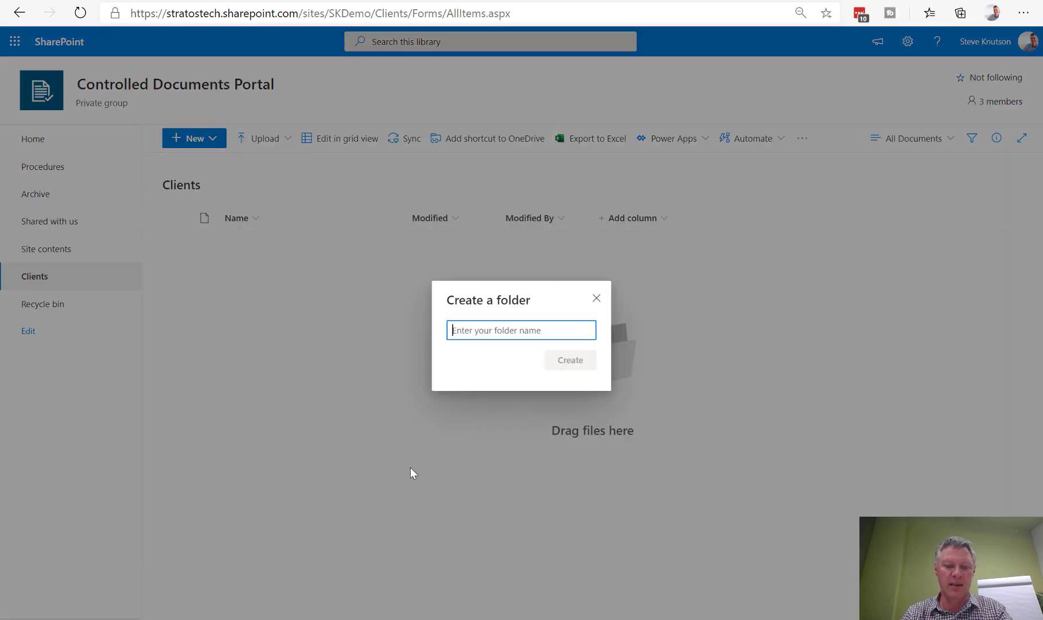
{"action": "type", "text": "Demo Client"}
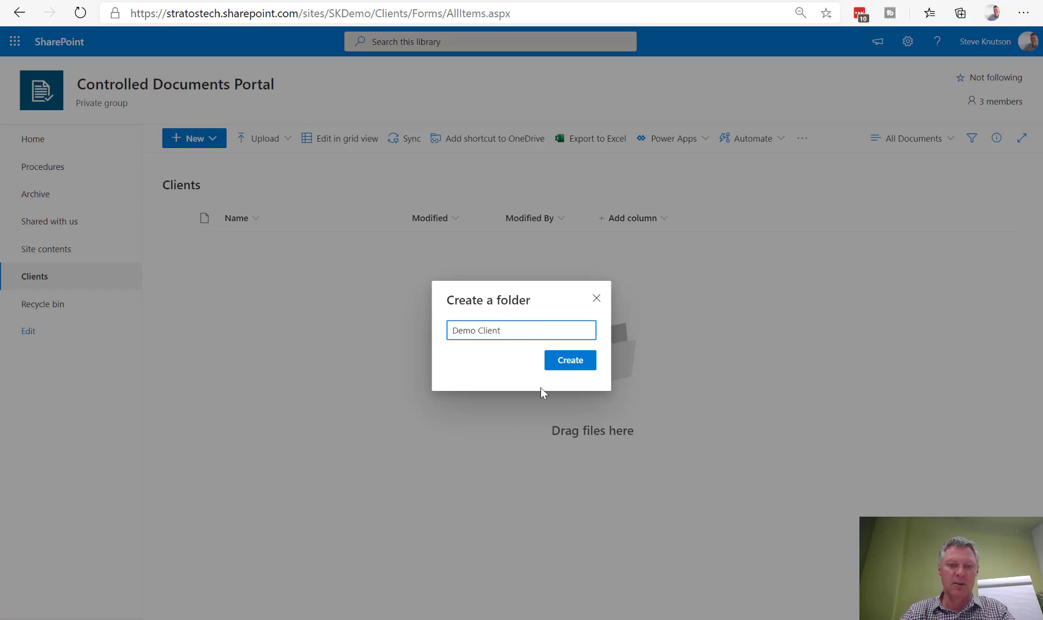
{"action": "left_click", "coordinate": [569, 360]}
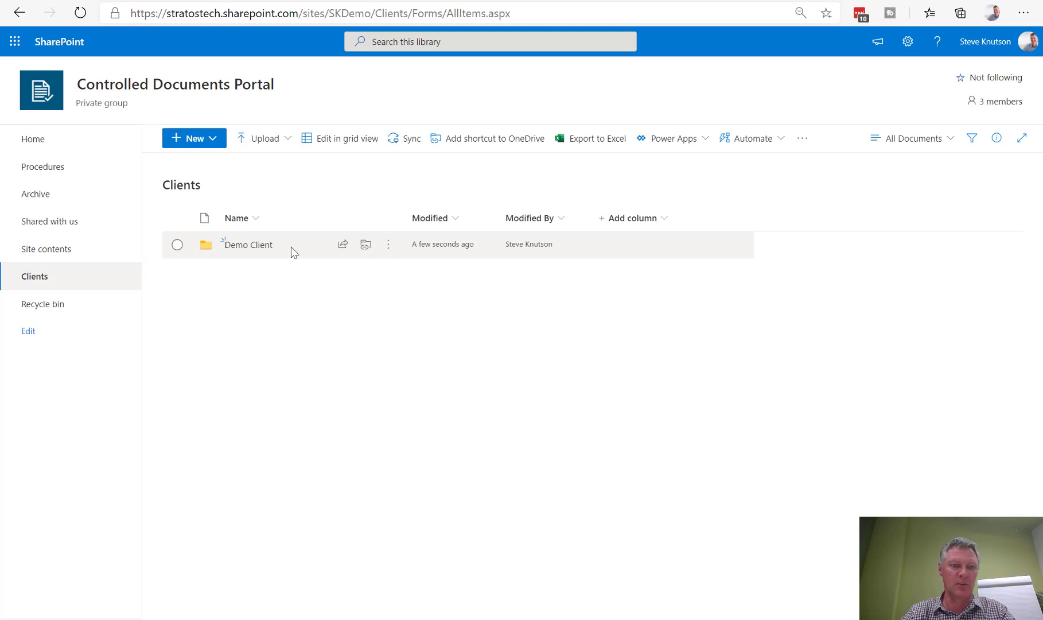
Show the Demo Client folder's Manage access list of direct-access groups and people.
{"action": "left_click", "coordinate": [388, 244]}
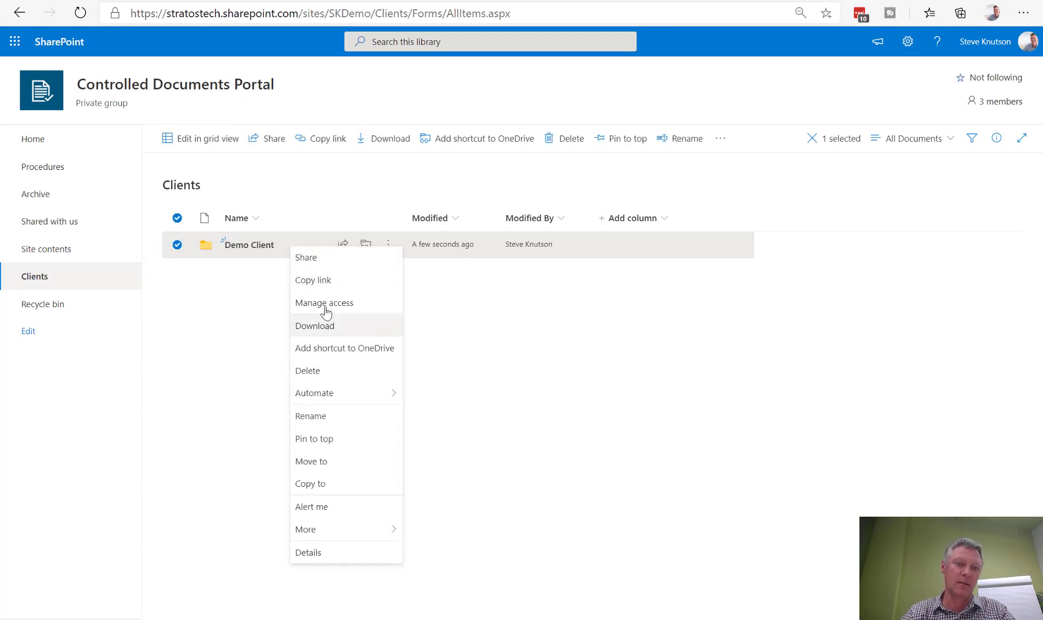
{"action": "left_click", "coordinate": [324, 303]}
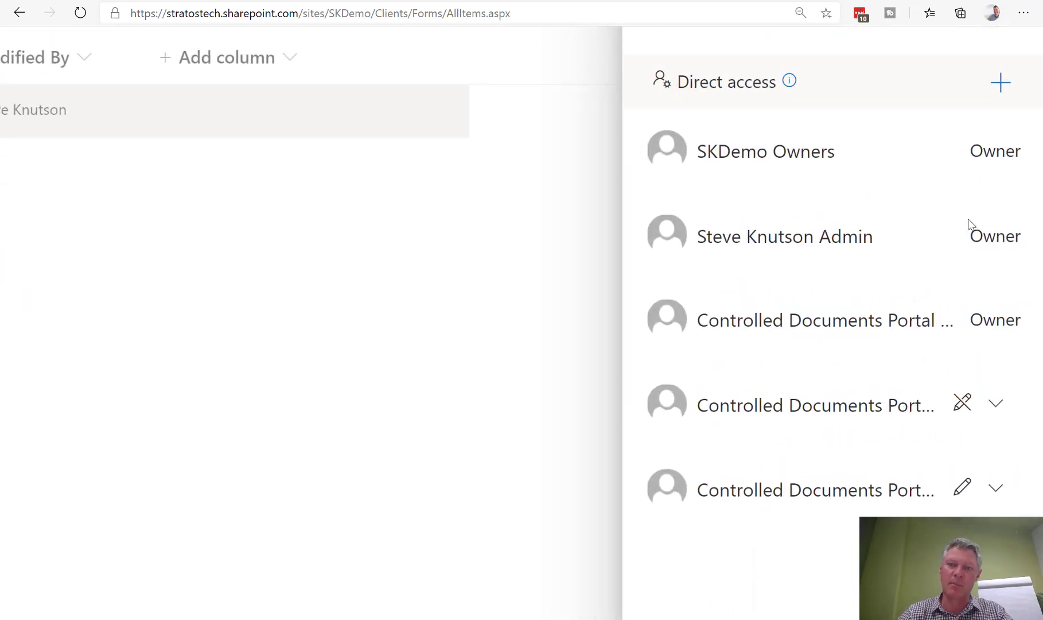
{"action": "mouse_move", "coordinate": [831, 346]}
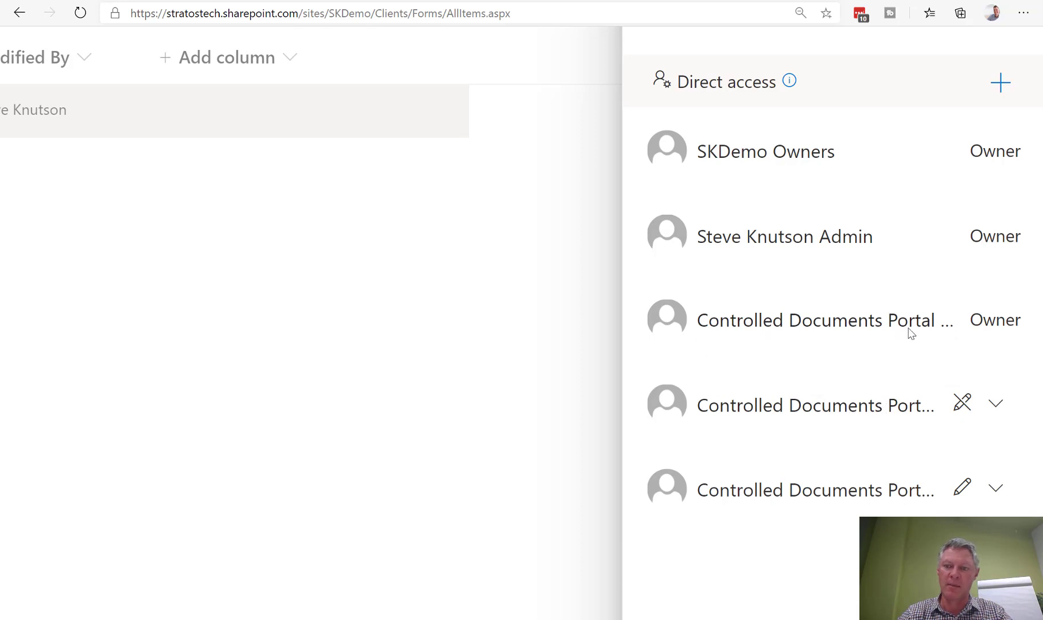
{"action": "mouse_move", "coordinate": [852, 502]}
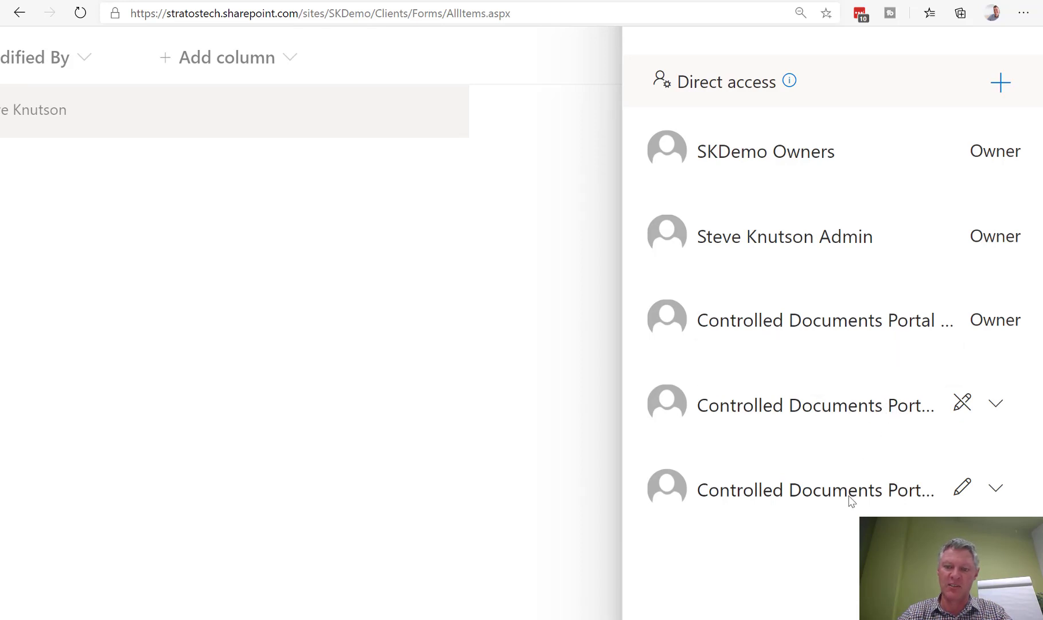
{"action": "mouse_move", "coordinate": [655, 357]}
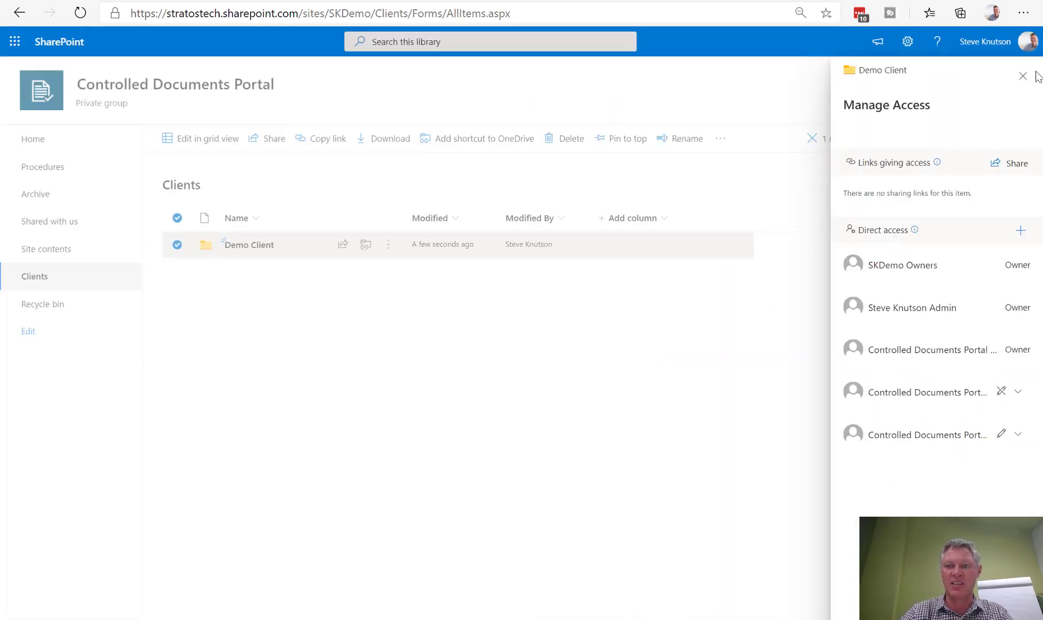
{"action": "mouse_move", "coordinate": [1023, 77]}
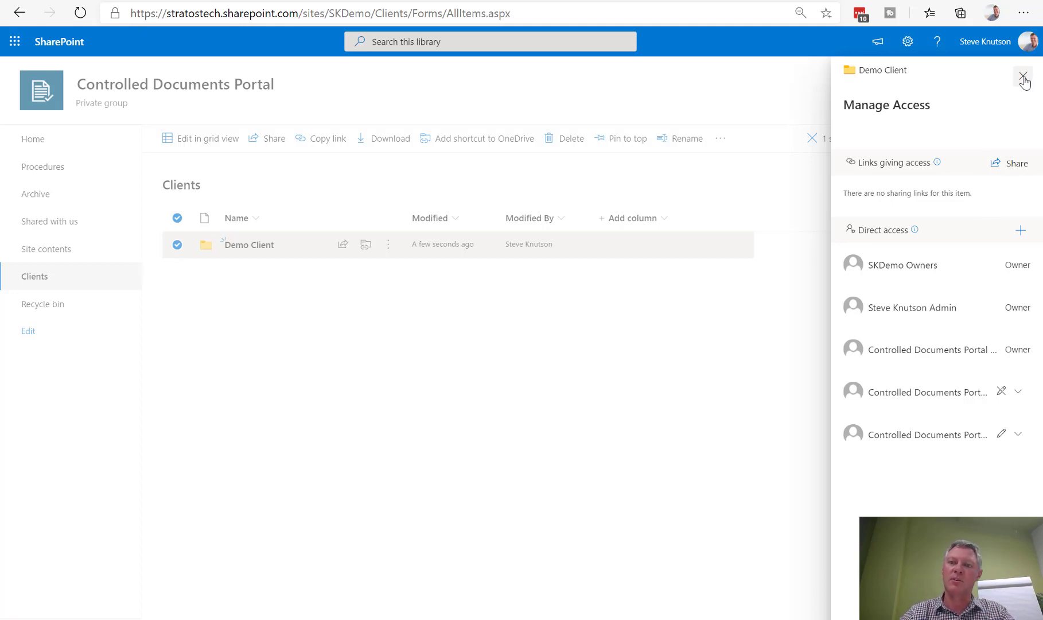
Leave the access pane and reach the Clients library's permissions page via Library settings.
{"action": "left_click", "coordinate": [1023, 76]}
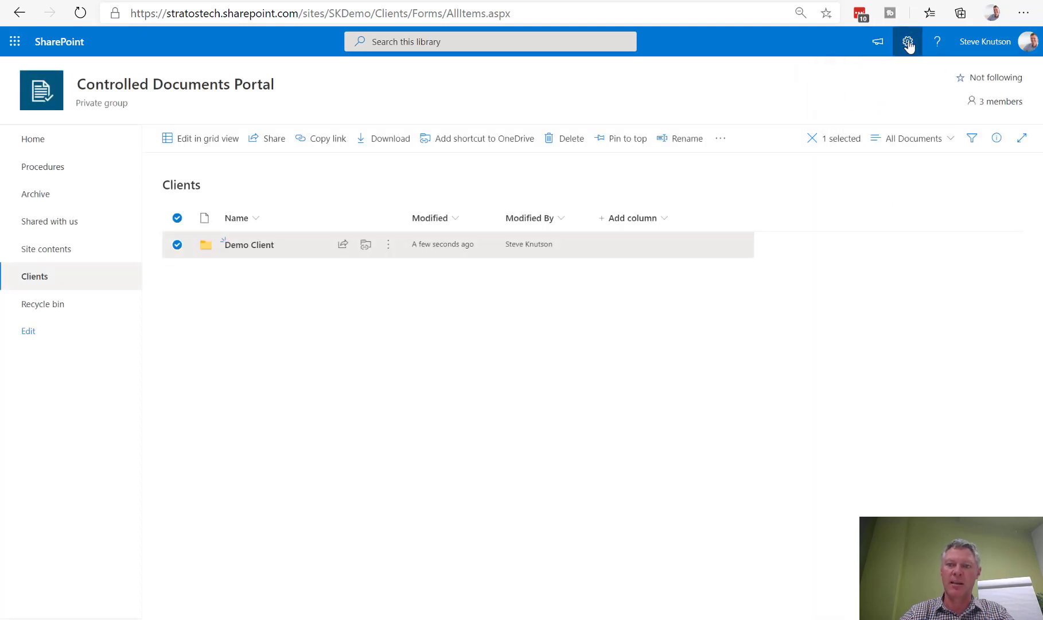
{"action": "left_click", "coordinate": [907, 42]}
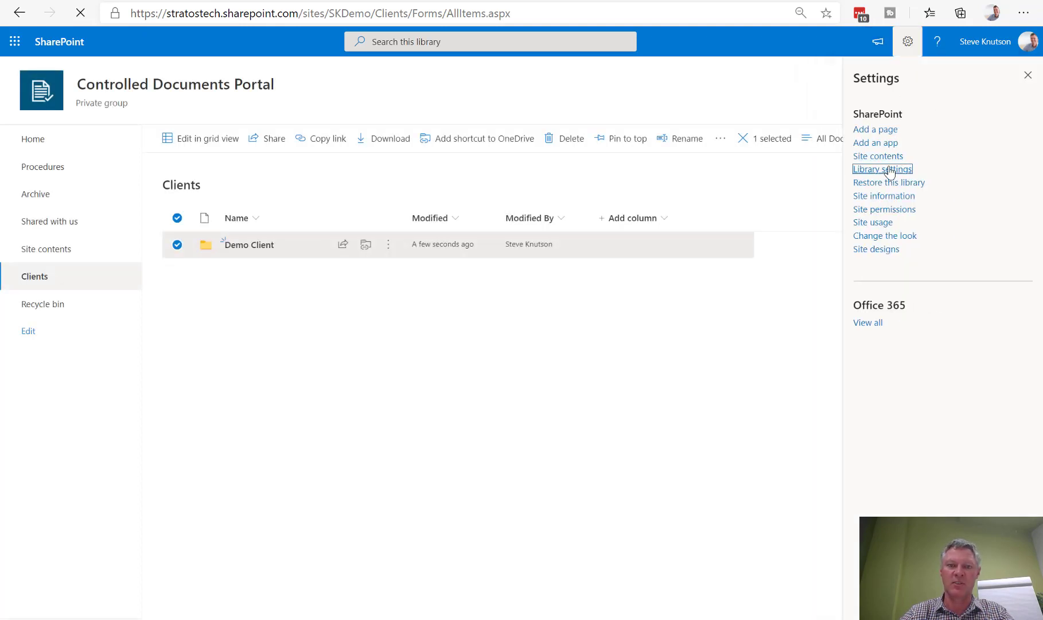
{"action": "left_click", "coordinate": [883, 169]}
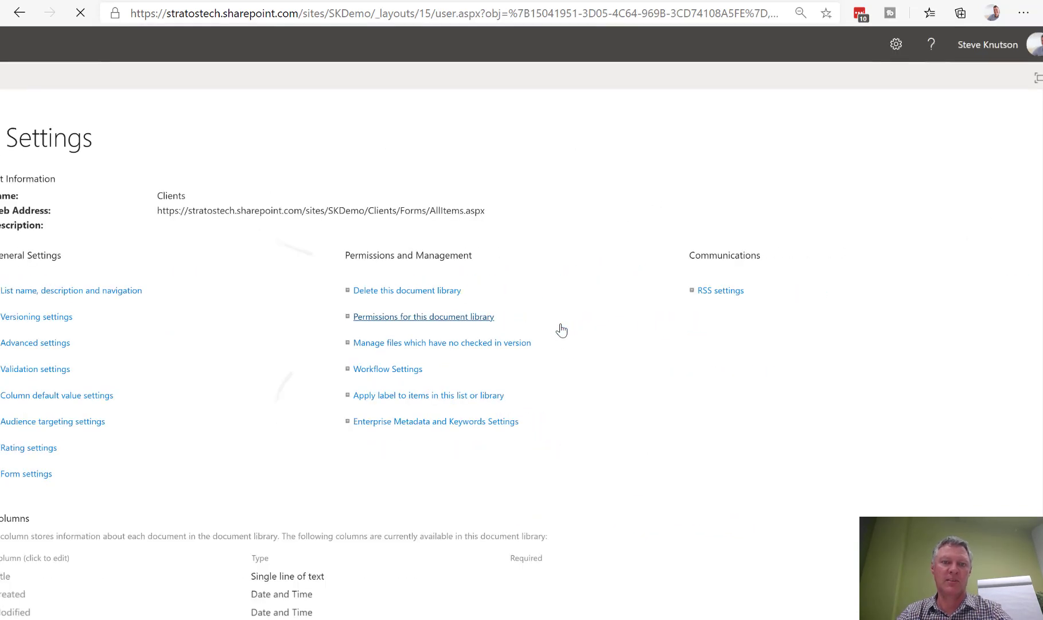
{"action": "left_click", "coordinate": [423, 317]}
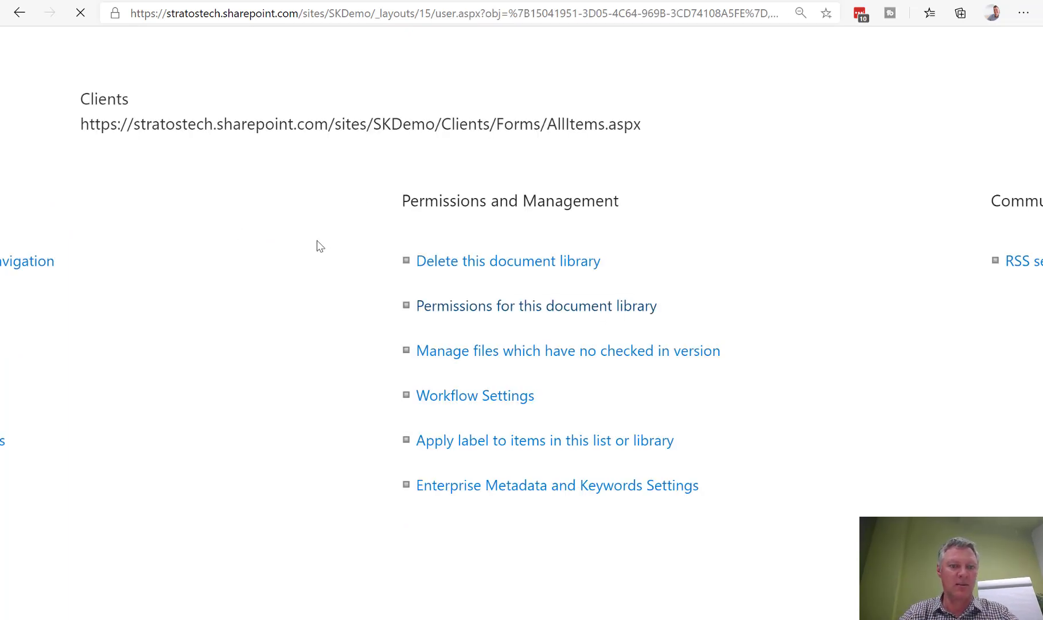
{"action": "left_click", "coordinate": [535, 306]}
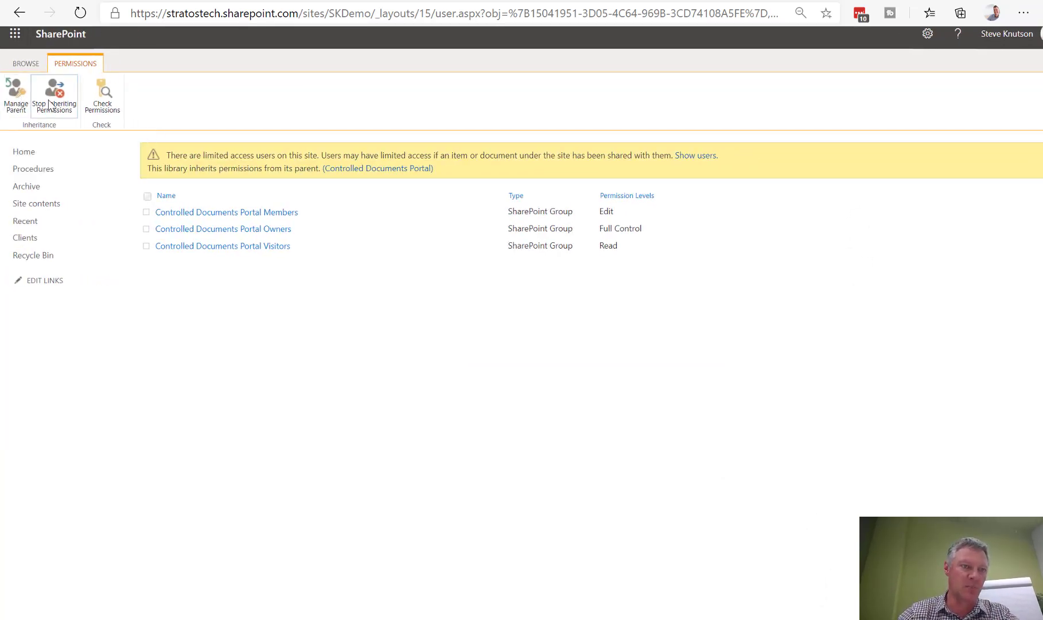
{"action": "mouse_move", "coordinate": [55, 107]}
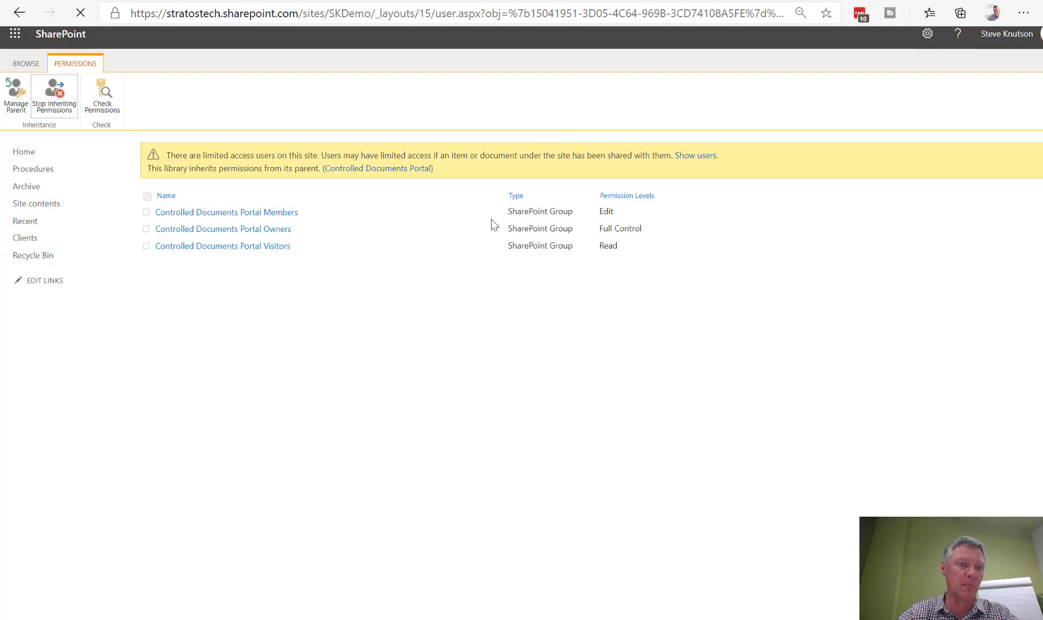
Stop inheriting permissions and remove the Members and Visitors groups, leaving only Owners.
{"action": "left_click", "coordinate": [54, 95]}
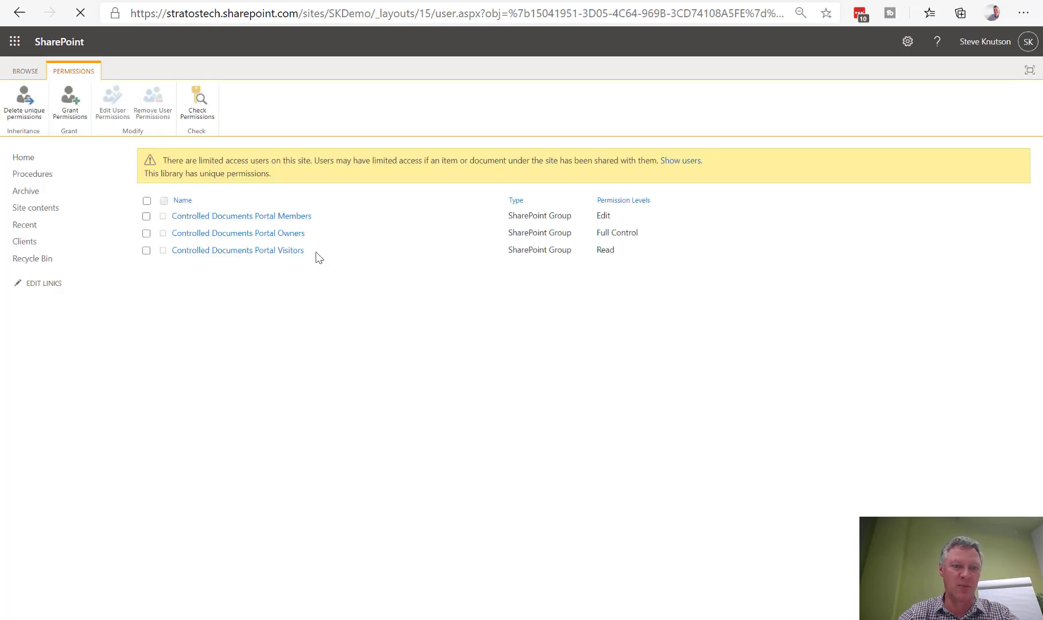
{"action": "mouse_move", "coordinate": [148, 253]}
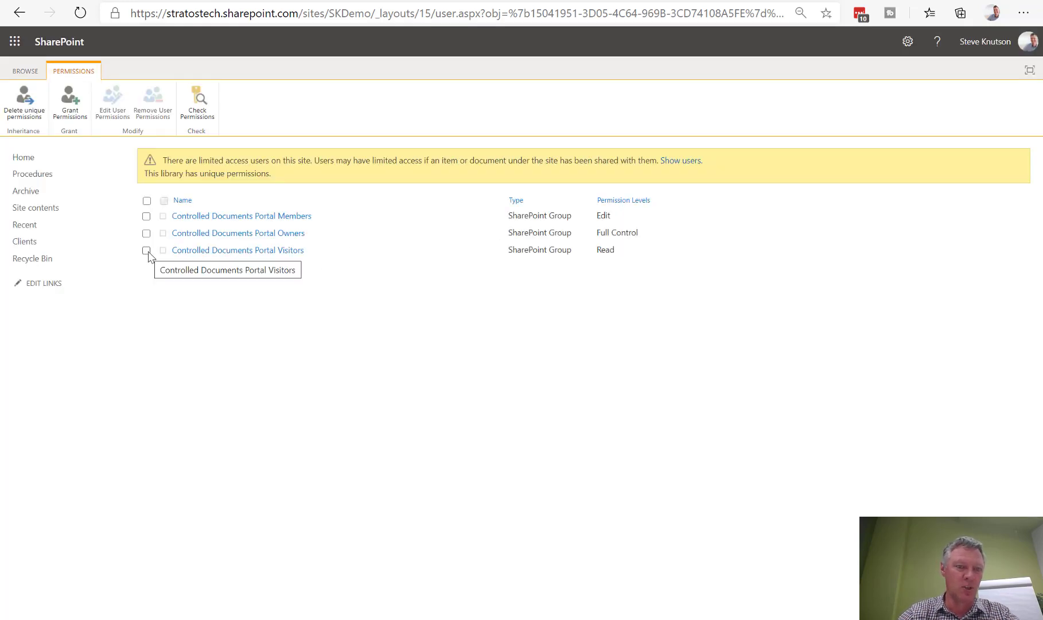
{"action": "left_click", "coordinate": [147, 251]}
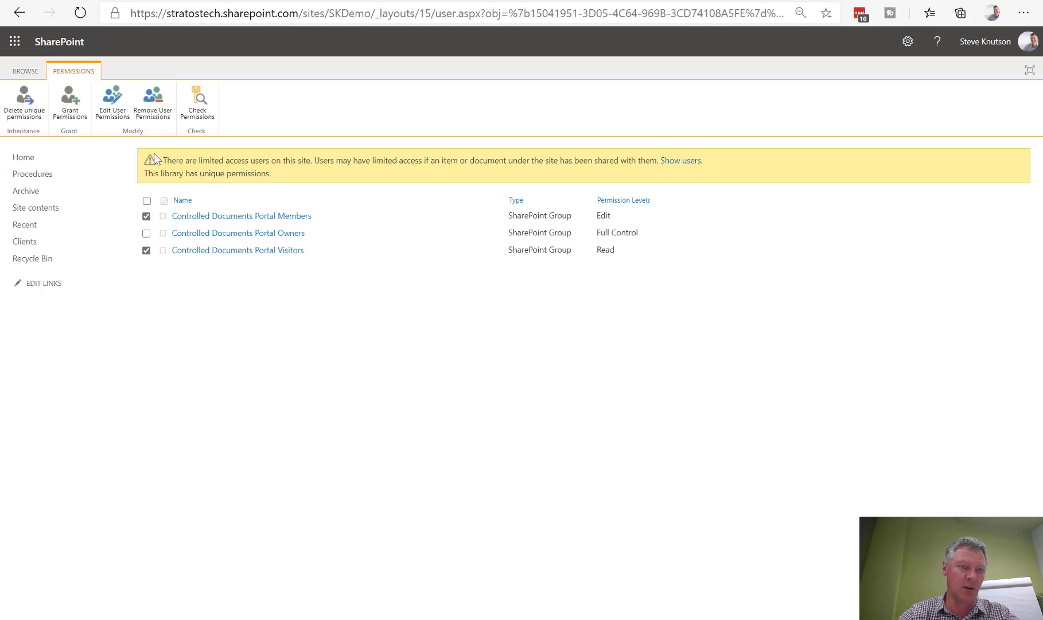
{"action": "left_click", "coordinate": [152, 101]}
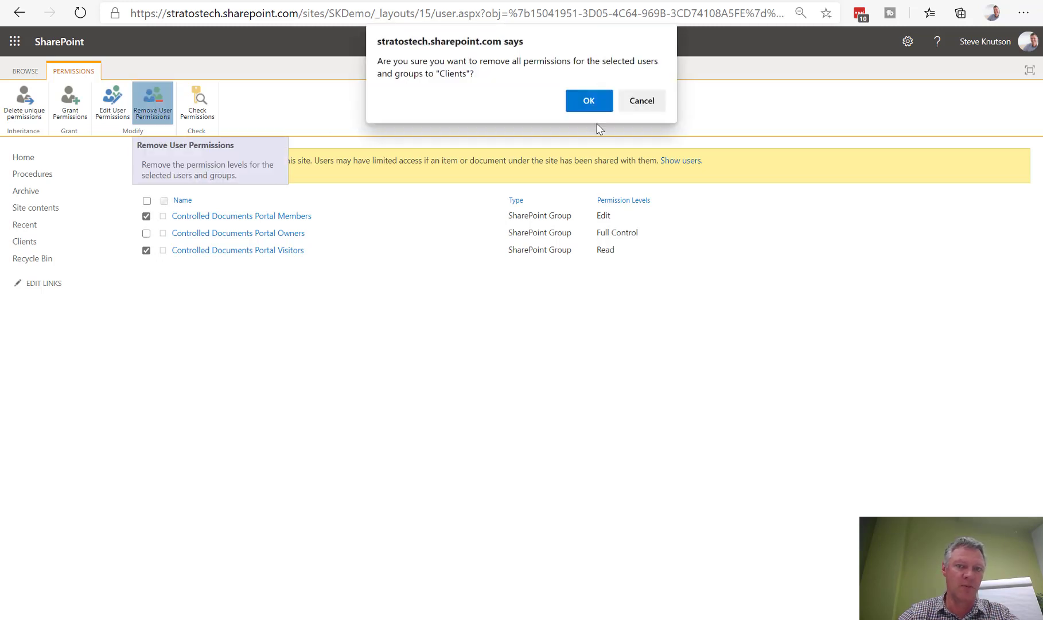
{"action": "left_click", "coordinate": [589, 100]}
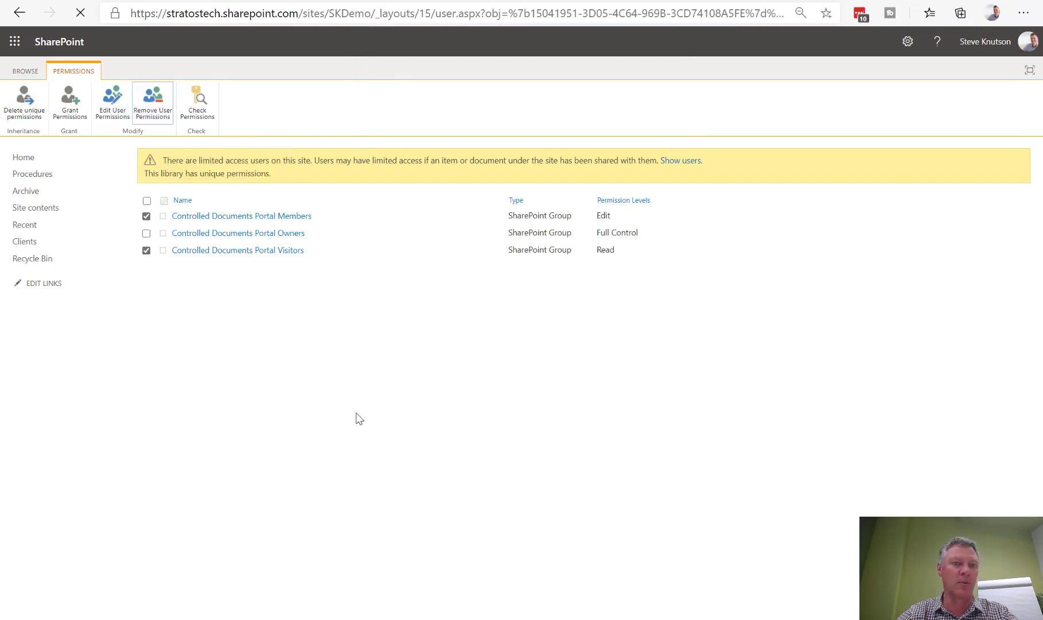
{"action": "left_click", "coordinate": [153, 102]}
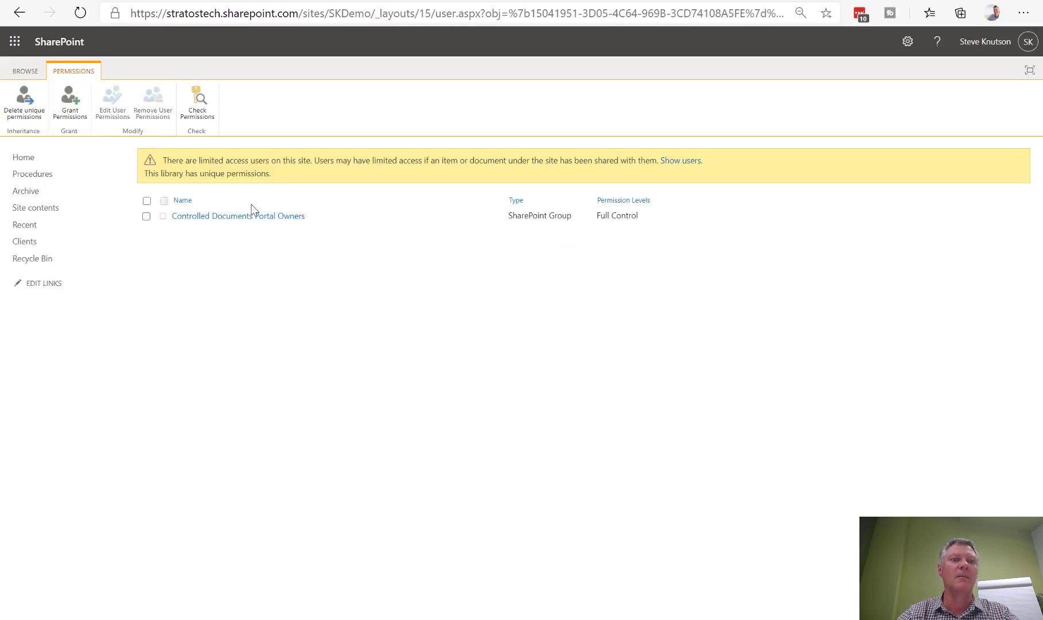
{"action": "mouse_move", "coordinate": [50, 255]}
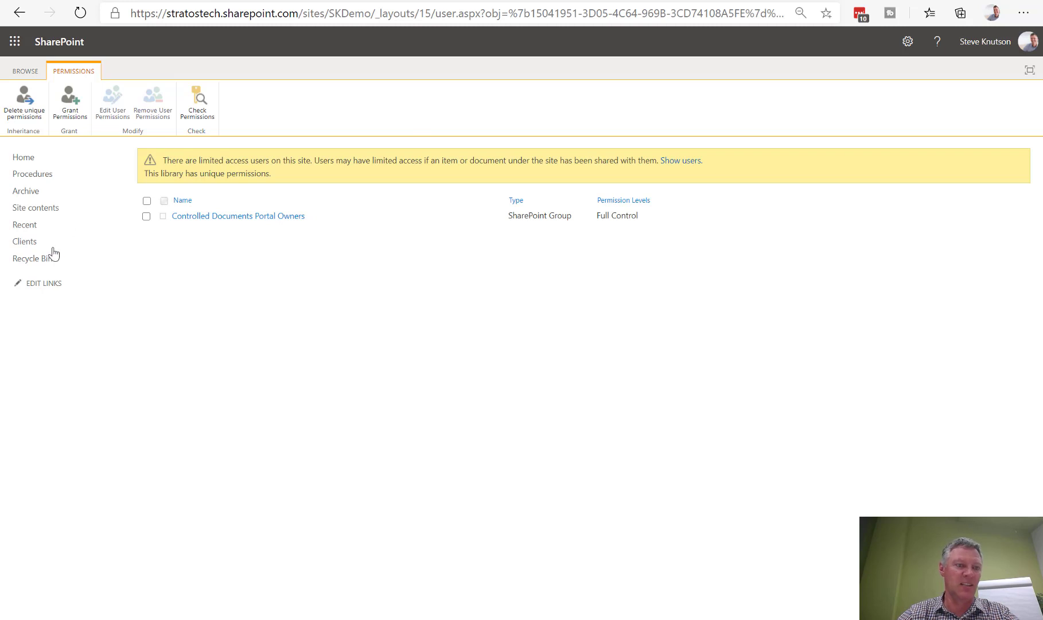
Return to Clients and browse the Power Automate 'Create a flow' template panel.
{"action": "left_click", "coordinate": [25, 241]}
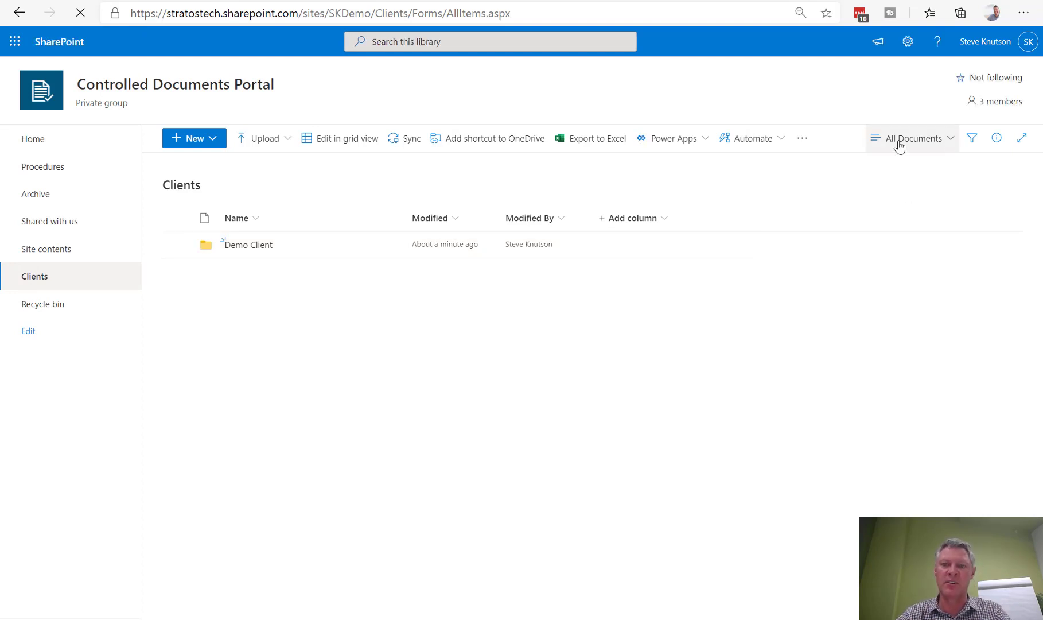
{"action": "left_click", "coordinate": [752, 138]}
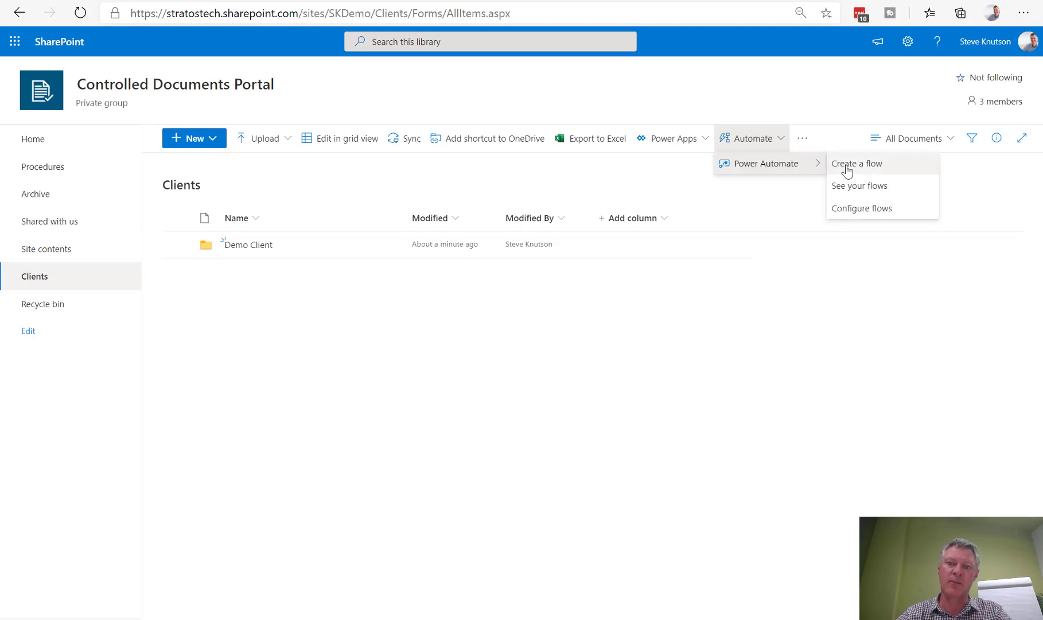
{"action": "left_click", "coordinate": [855, 165]}
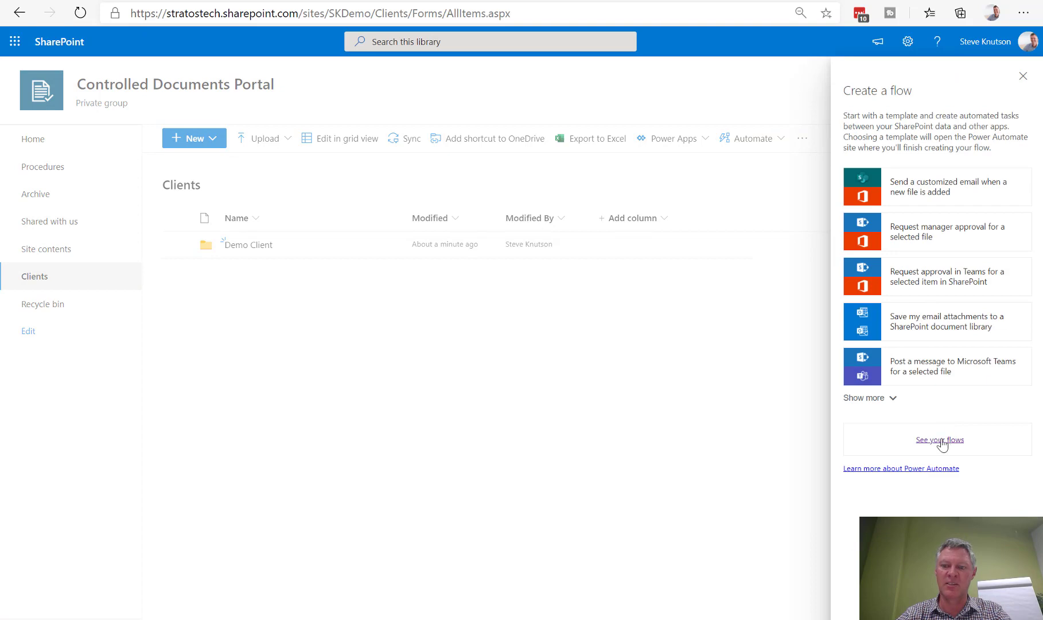
{"action": "scroll", "scroll_direction": "down", "scroll_amount": 3}
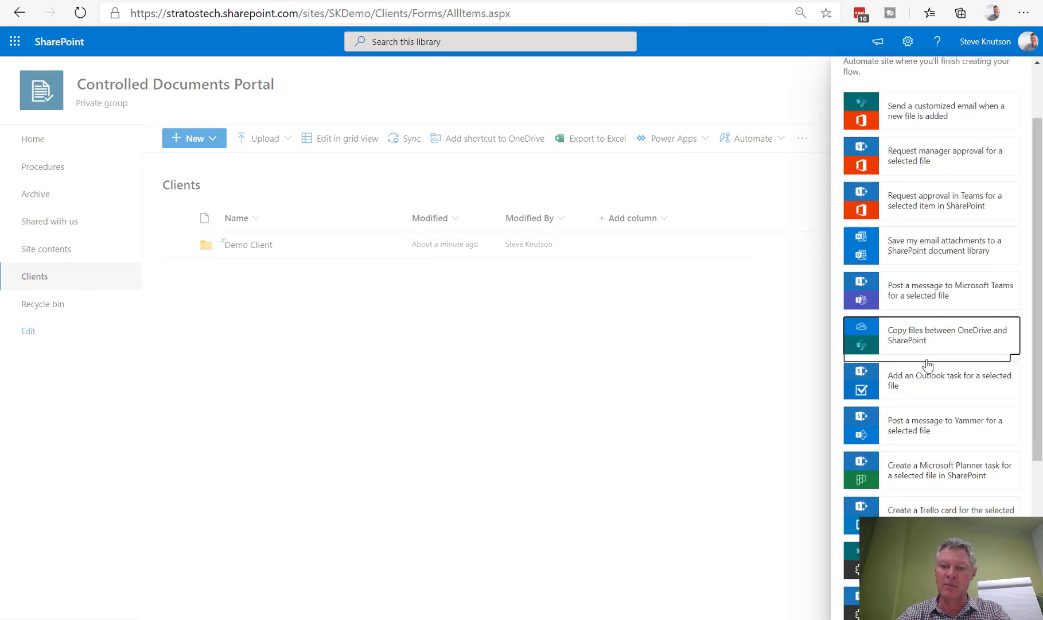
{"action": "scroll", "scroll_direction": "down", "scroll_amount": 3}
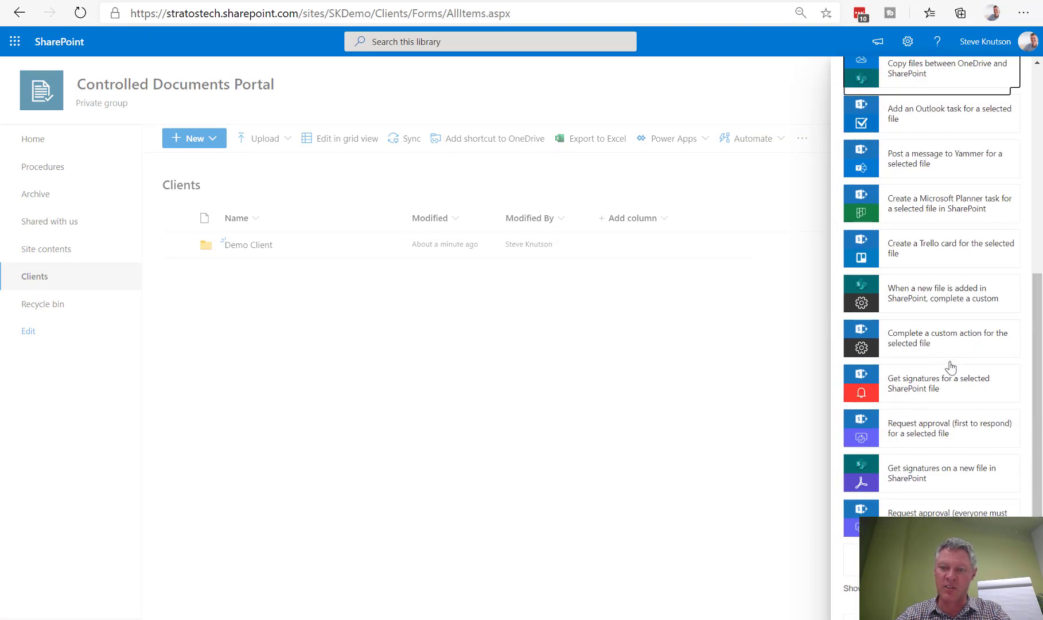
{"action": "mouse_move", "coordinate": [948, 355]}
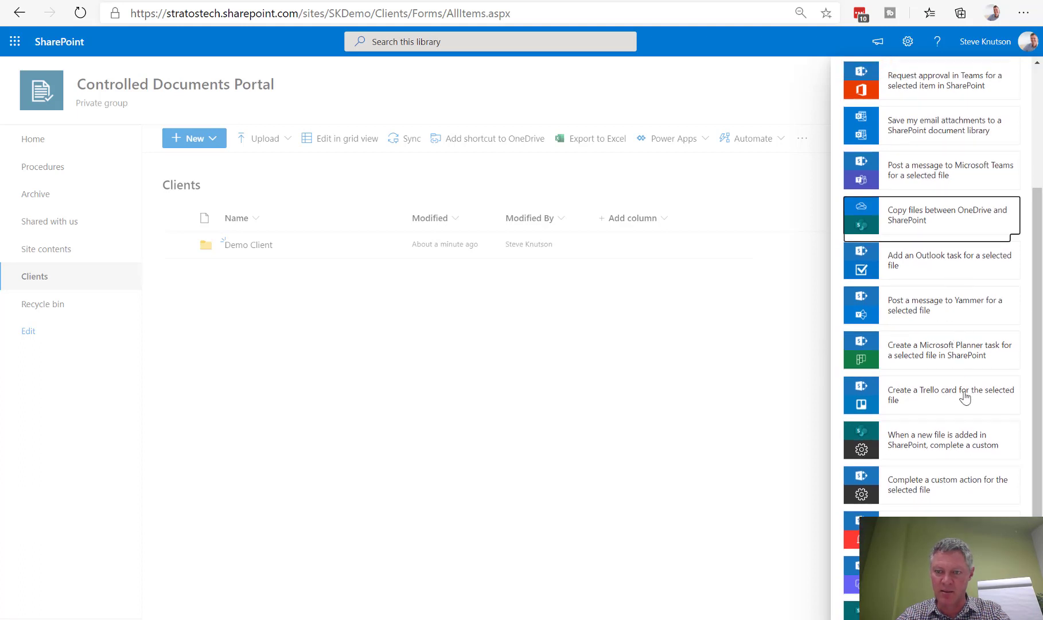
{"action": "mouse_move", "coordinate": [903, 452]}
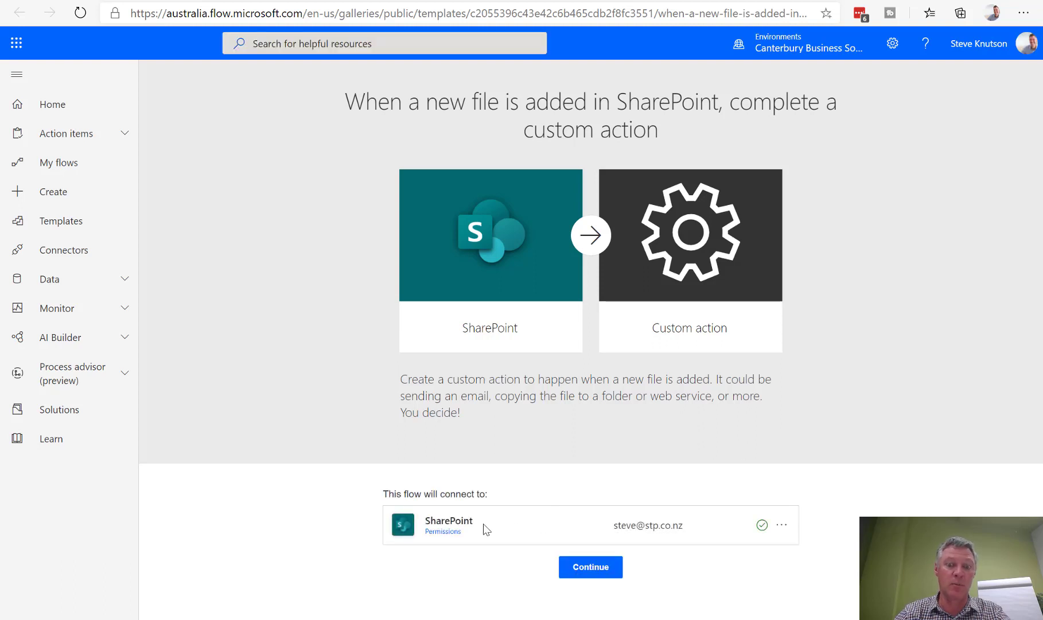
Continue with the 'When a new file is added in SharePoint, complete a custom action' template.
{"action": "left_click", "coordinate": [590, 567]}
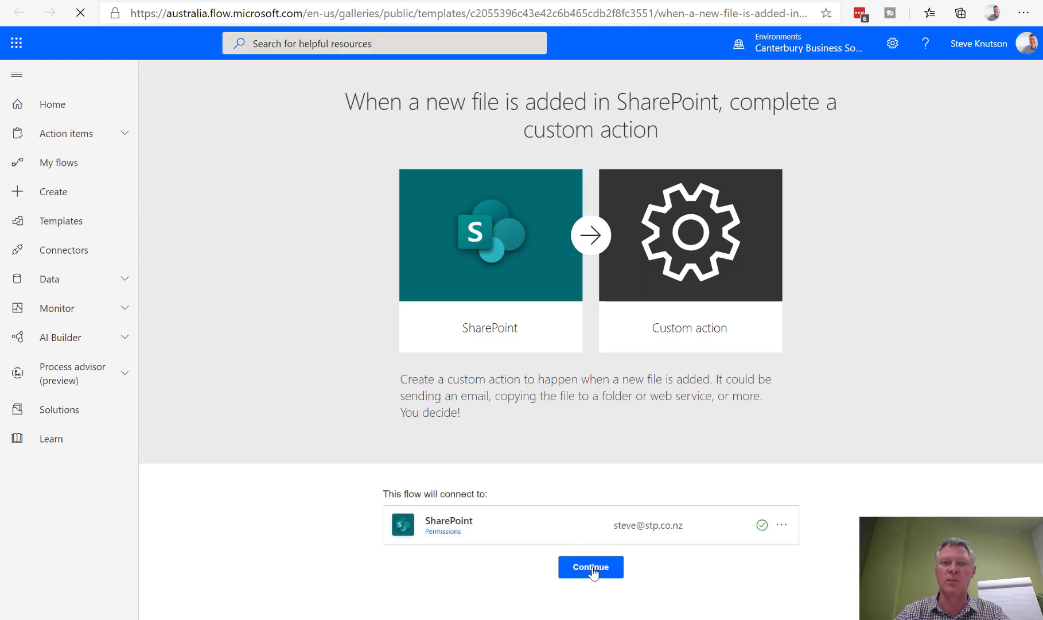
{"action": "left_click", "coordinate": [589, 567]}
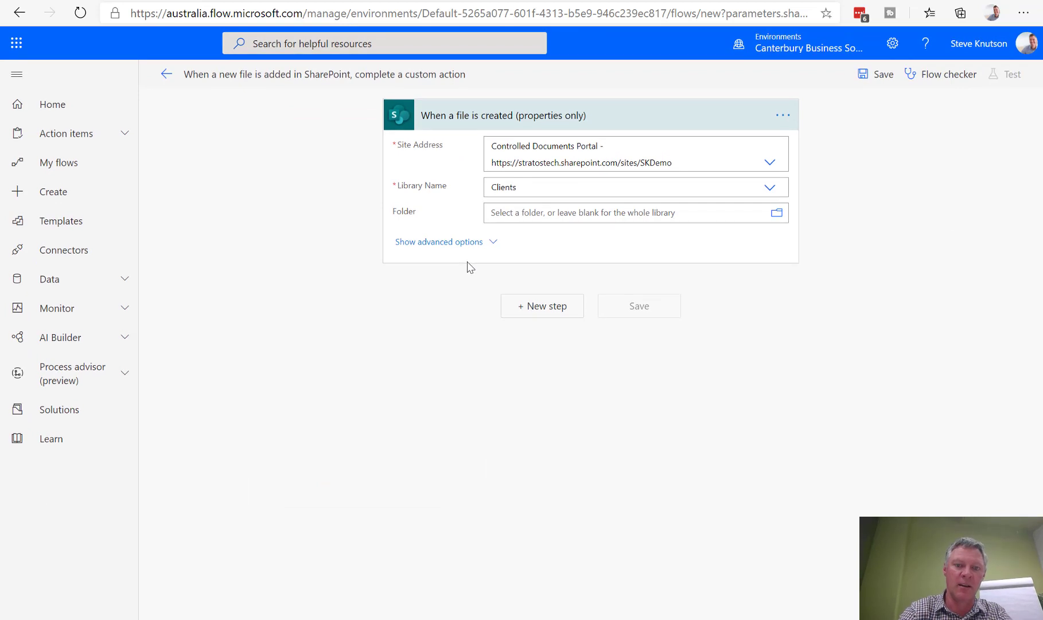
Add the SharePoint 'Grant access to an item or a folder' action after the trigger.
{"action": "left_click", "coordinate": [541, 305]}
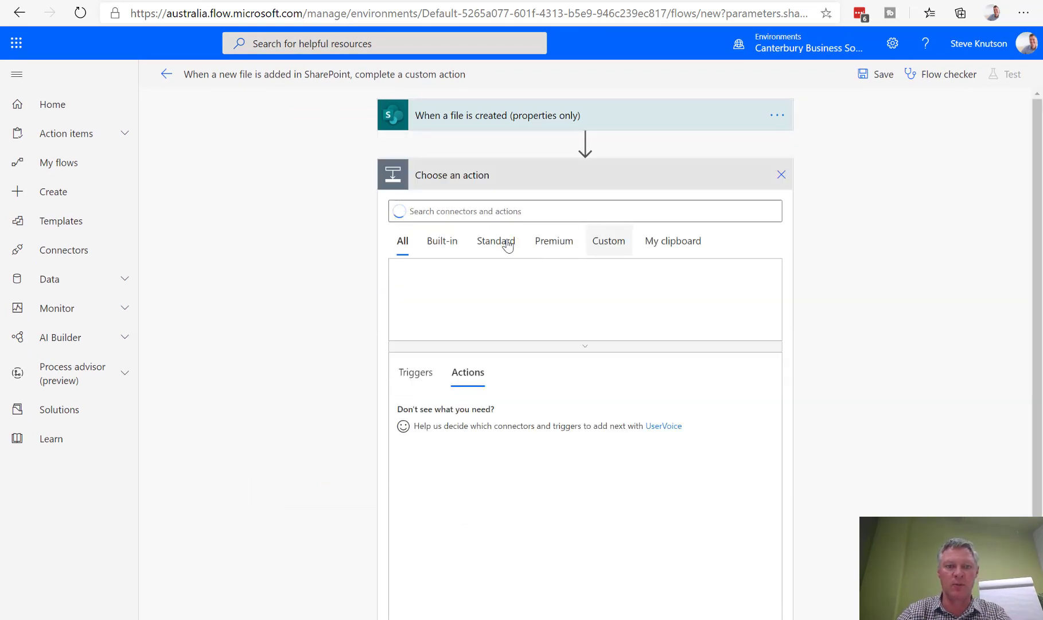
{"action": "type", "text": "sharepoint"}
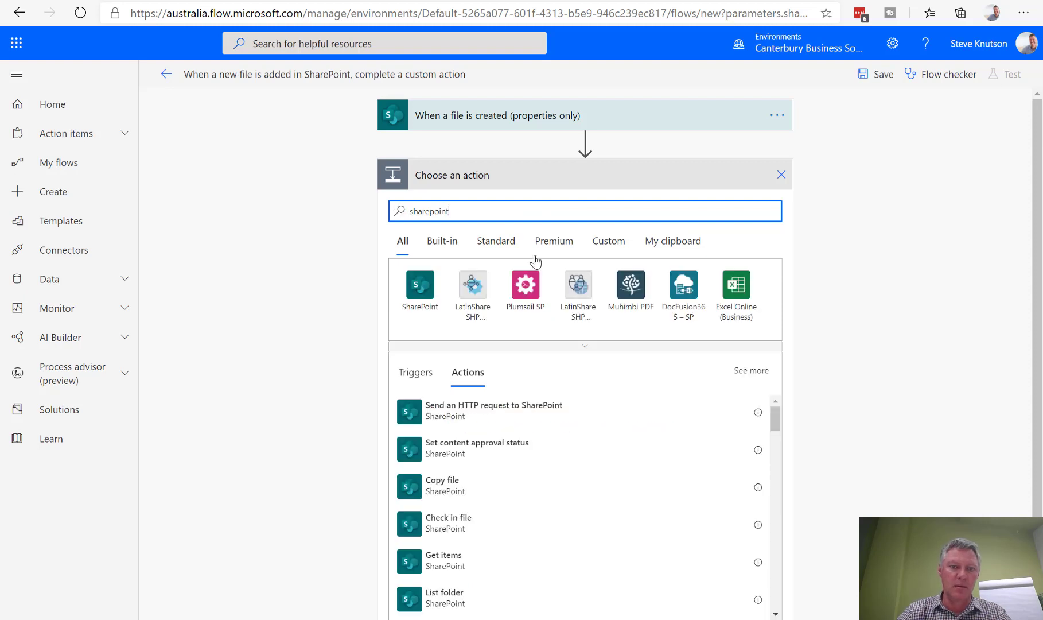
{"action": "left_click", "coordinate": [420, 284]}
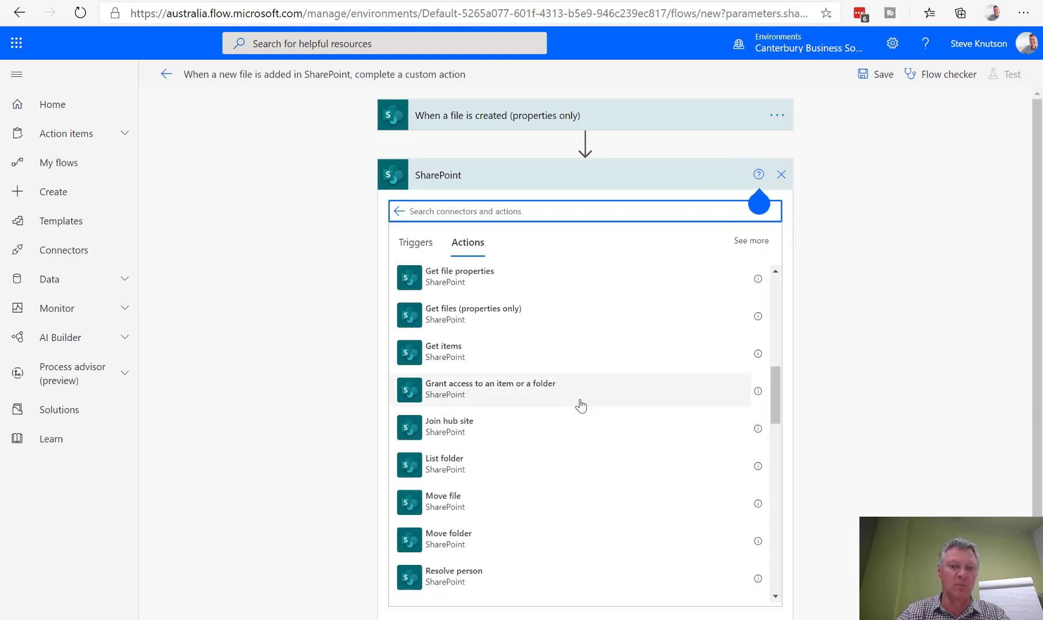
{"action": "left_click", "coordinate": [491, 389]}
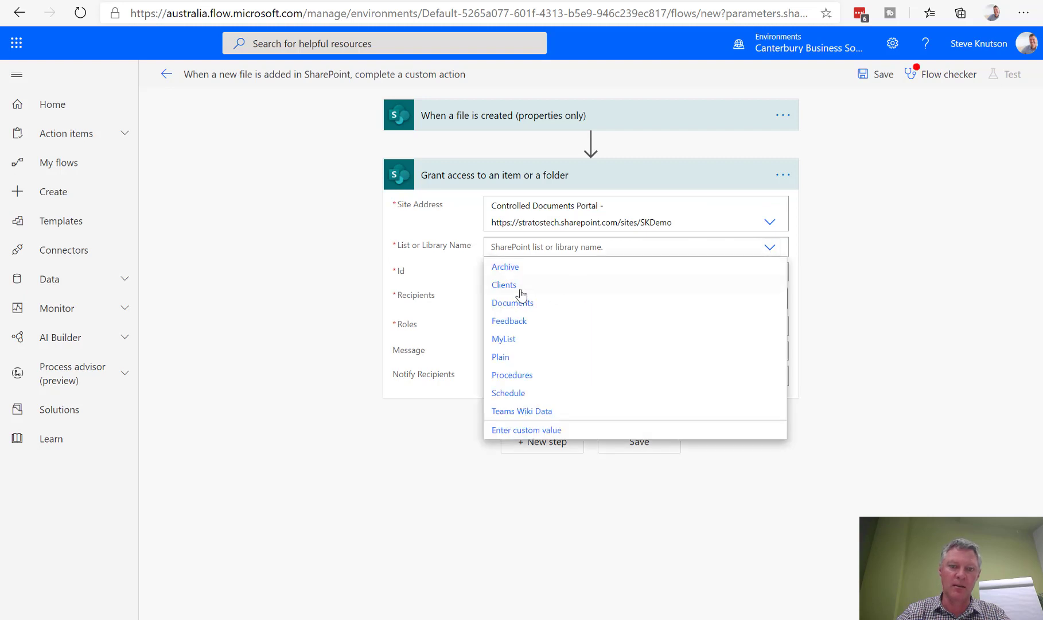
Target the Clients library item by ID with Steve Knutson Admin as recipient.
{"action": "left_click", "coordinate": [504, 284]}
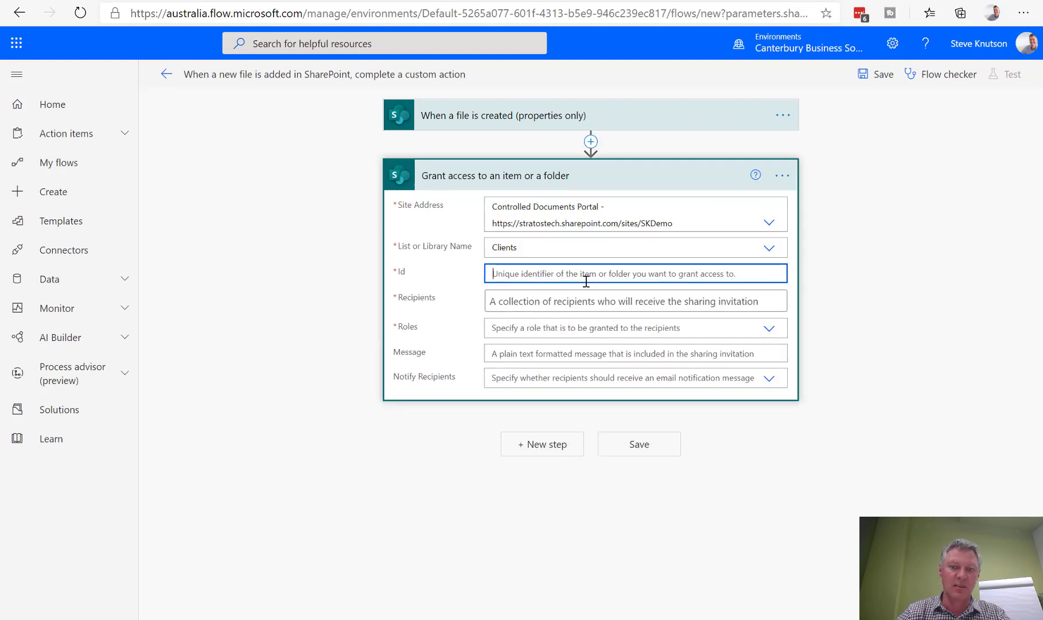
{"action": "left_click", "coordinate": [824, 445]}
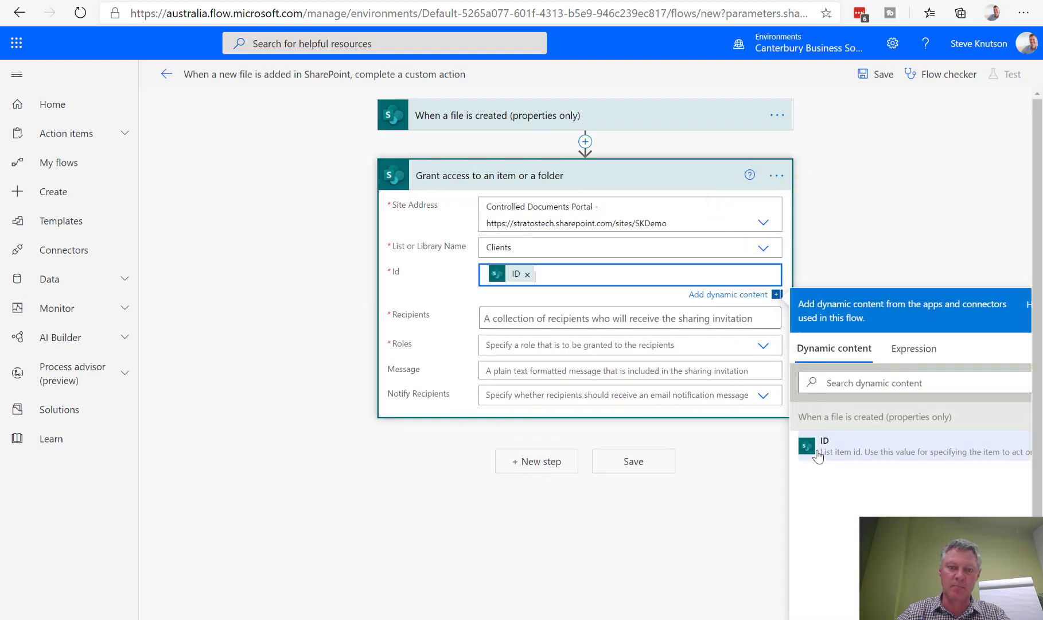
{"action": "left_click", "coordinate": [631, 319]}
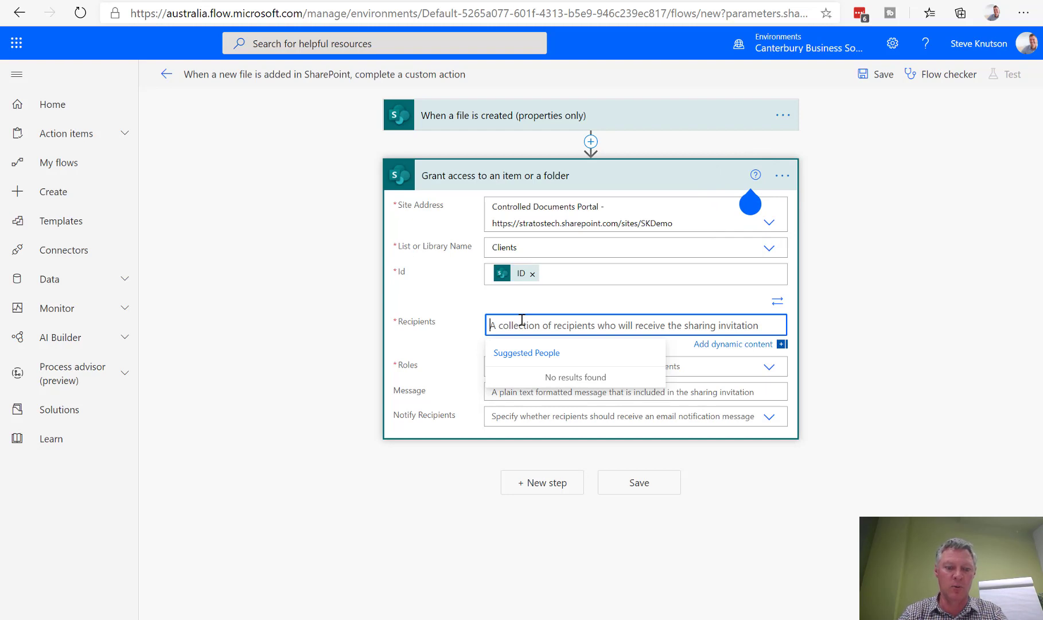
{"action": "type", "text": "adminsteve"}
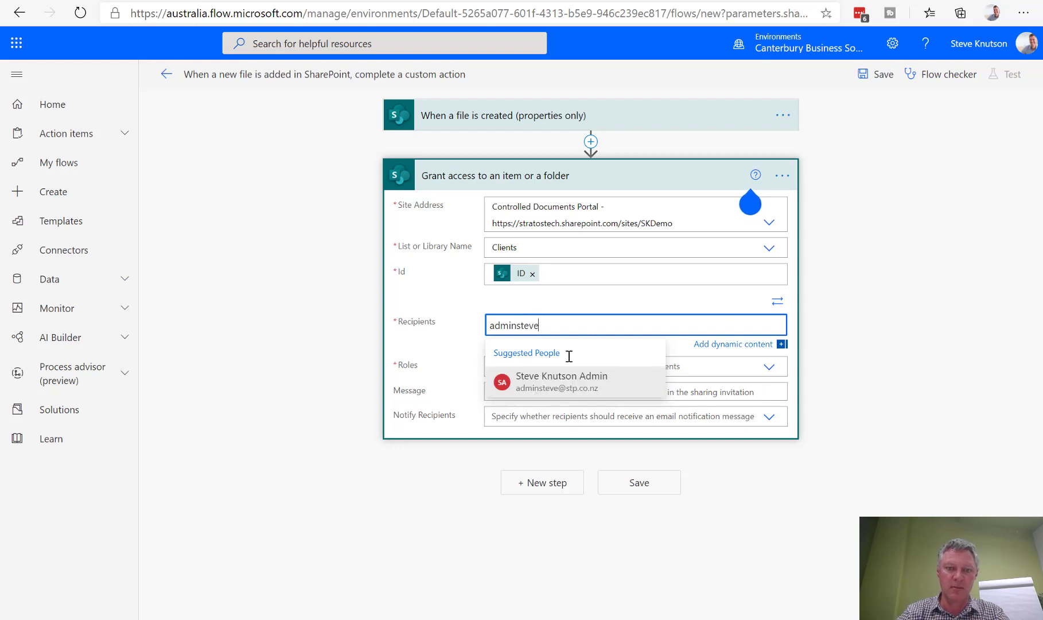
{"action": "left_click", "coordinate": [561, 382]}
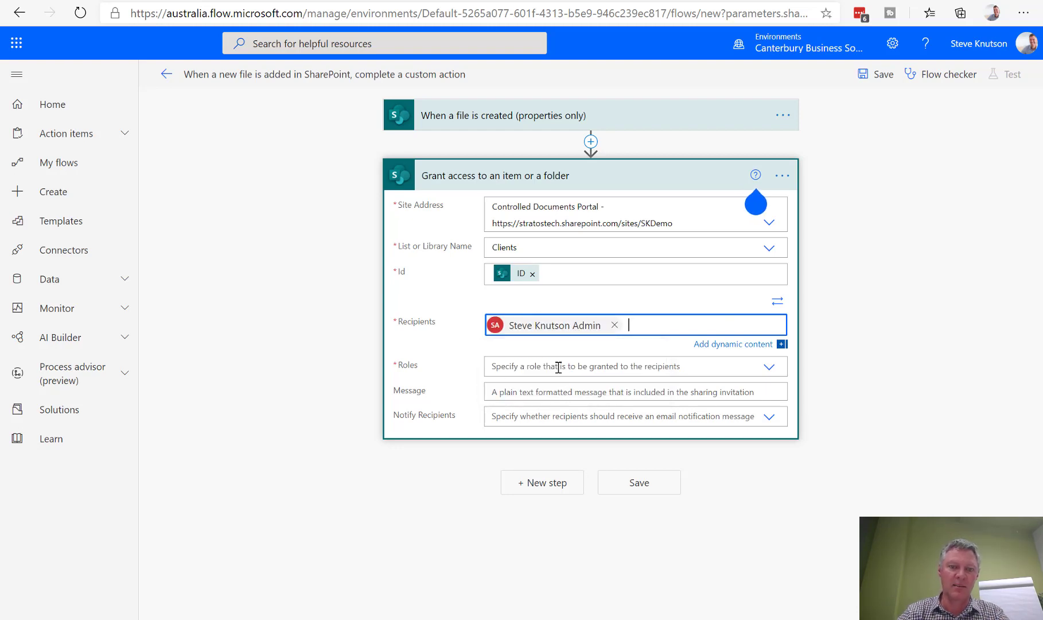
Grant the Can edit role, set Notify recipients to No, and save the flow.
{"action": "left_click", "coordinate": [636, 366]}
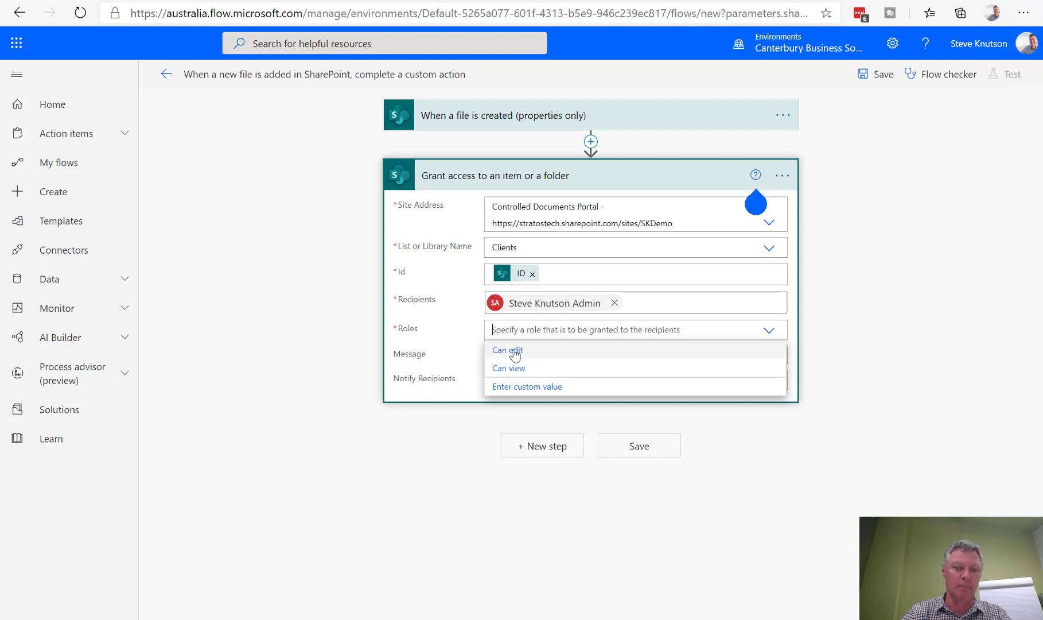
{"action": "left_click", "coordinate": [507, 350]}
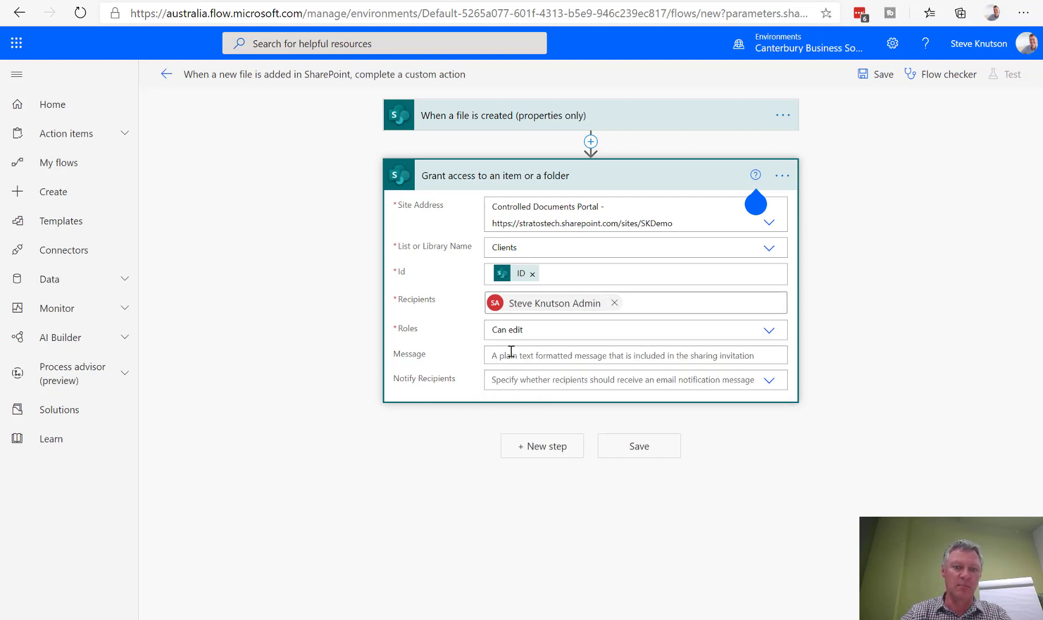
{"action": "mouse_move", "coordinate": [540, 357]}
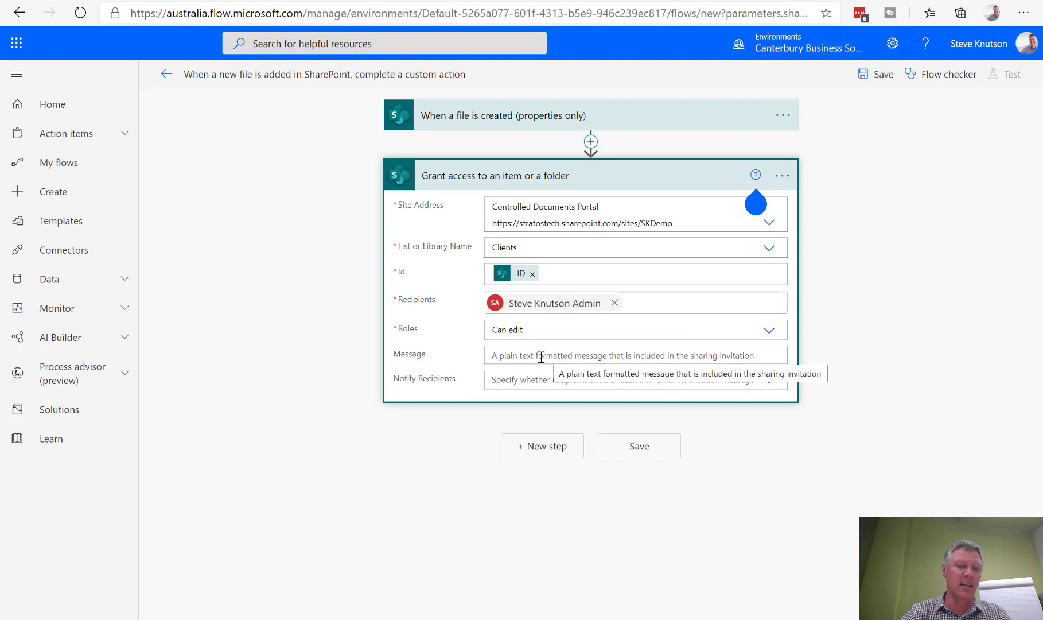
{"action": "mouse_move", "coordinate": [512, 379]}
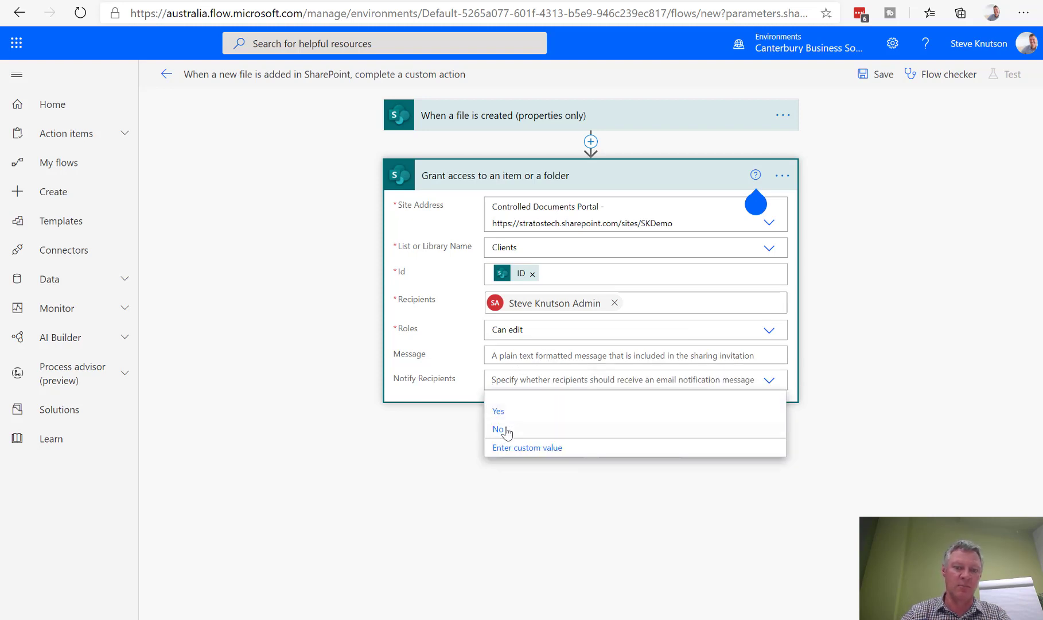
{"action": "left_click", "coordinate": [496, 429]}
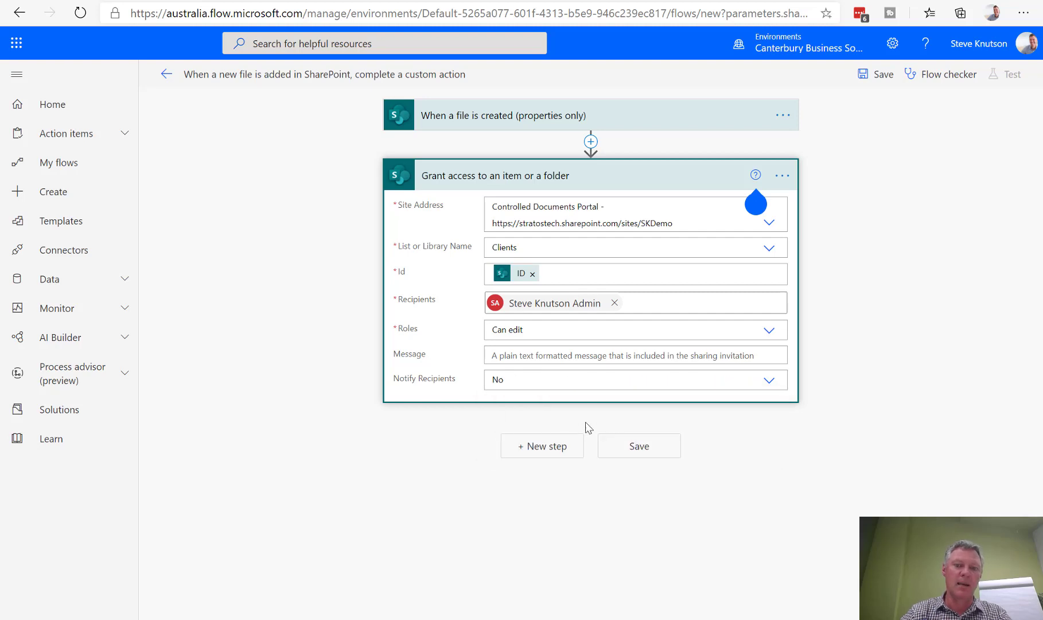
{"action": "left_click", "coordinate": [638, 445]}
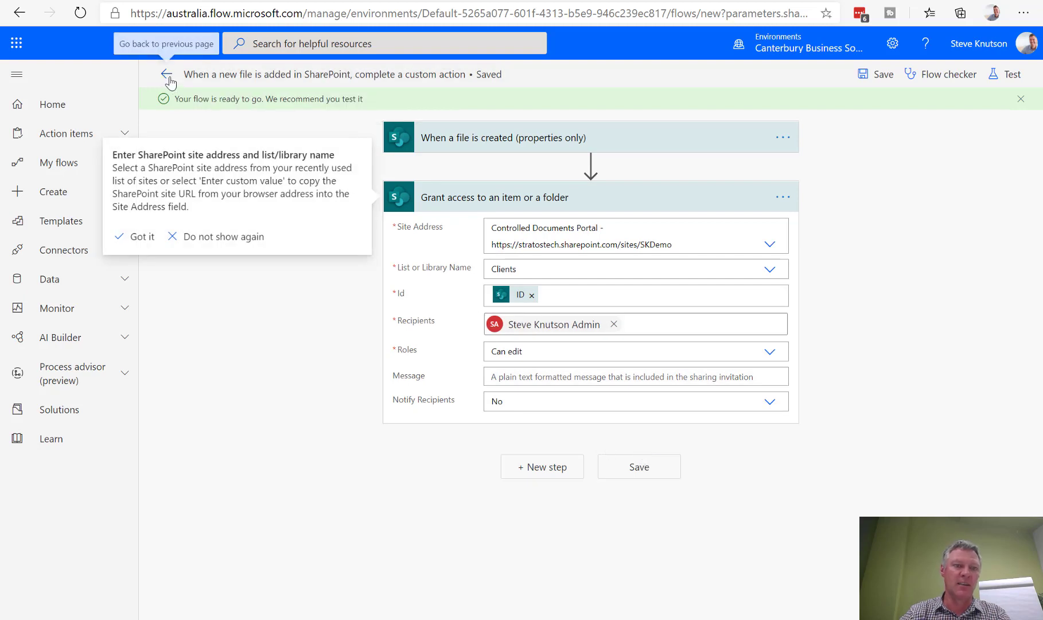
Create a new folder named ABC Limited in the Clients library.
{"action": "left_click", "coordinate": [141, 237]}
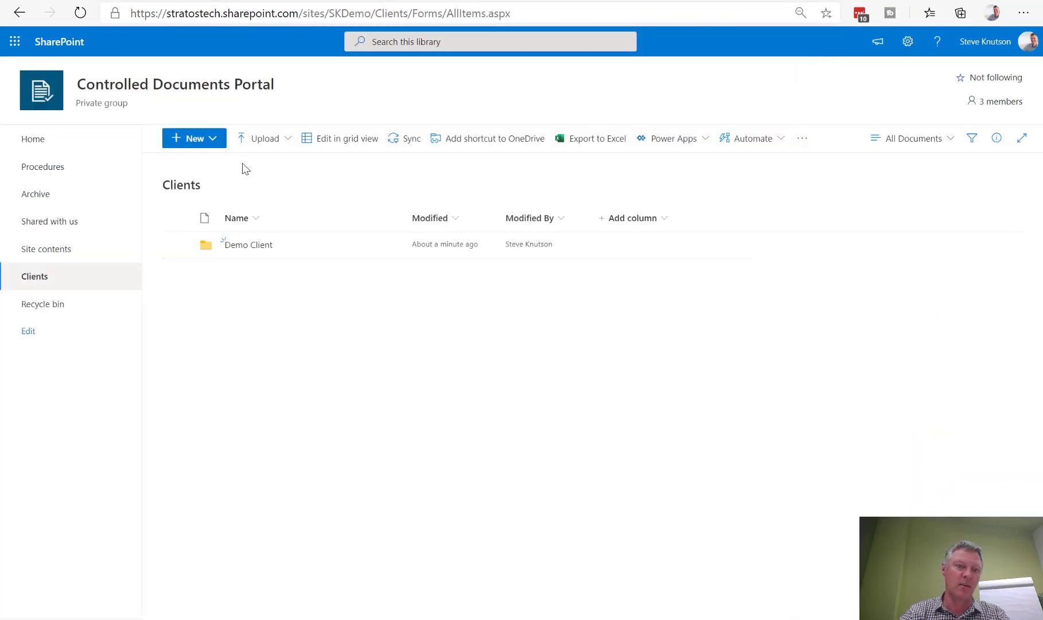
{"action": "left_click", "coordinate": [194, 137]}
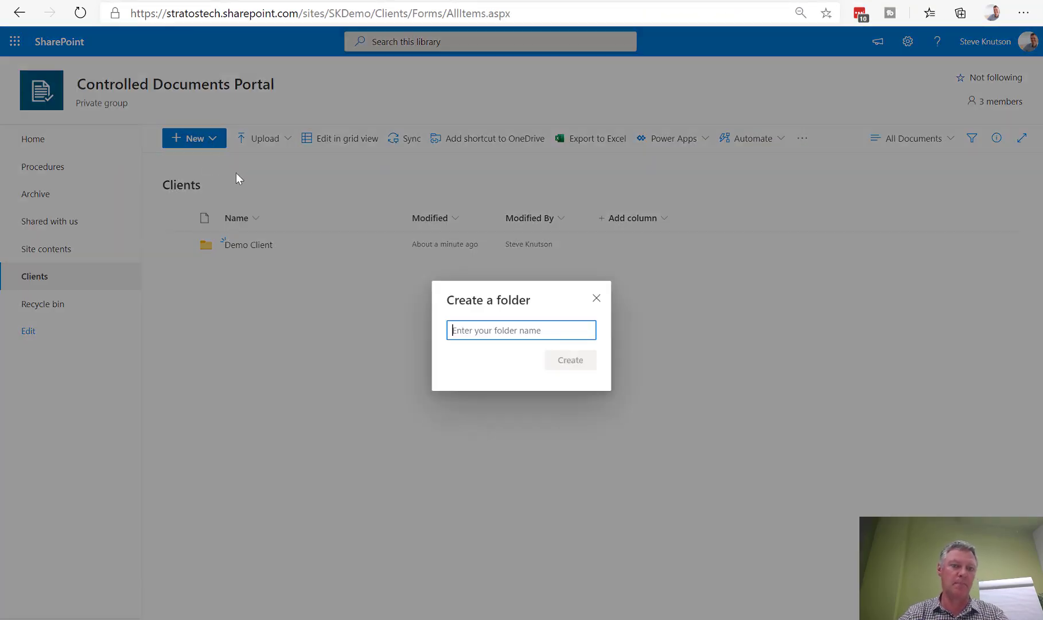
{"action": "mouse_move", "coordinate": [470, 493]}
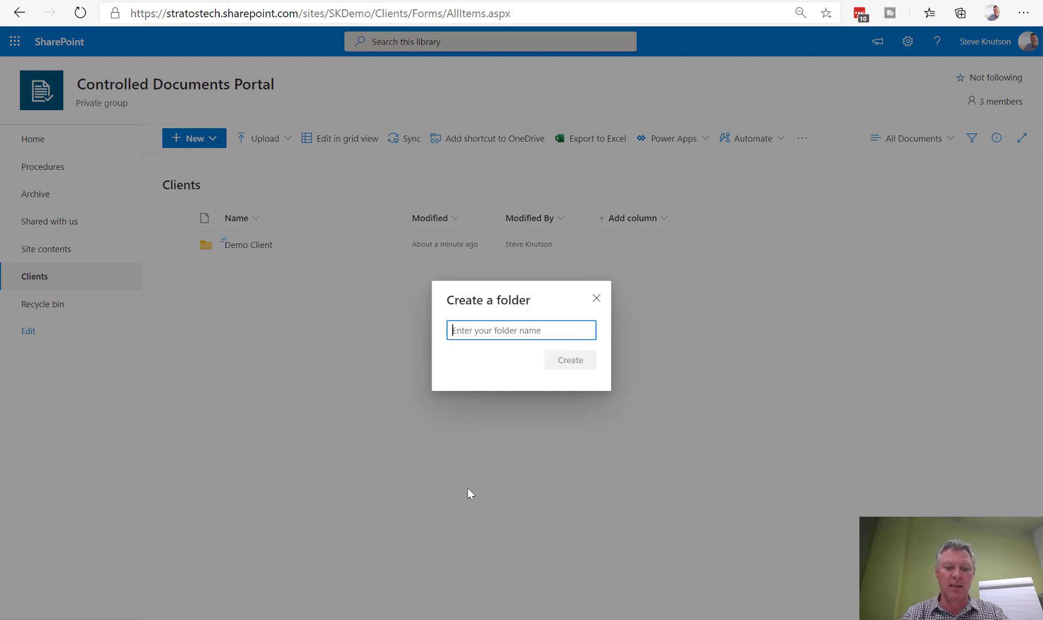
{"action": "type", "text": "ABC Limited"}
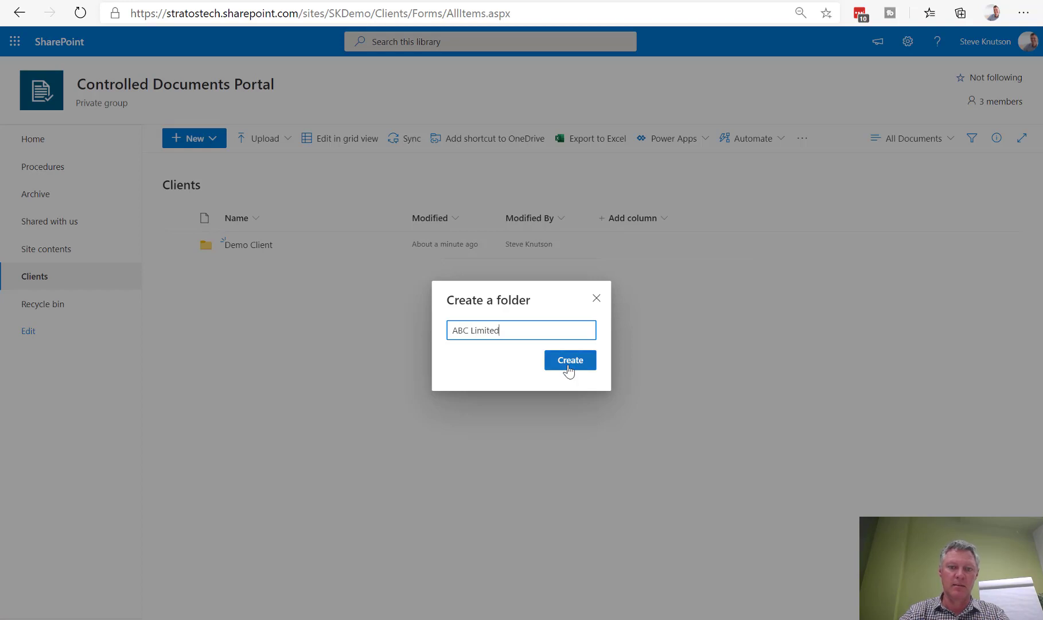
{"action": "left_click", "coordinate": [569, 361]}
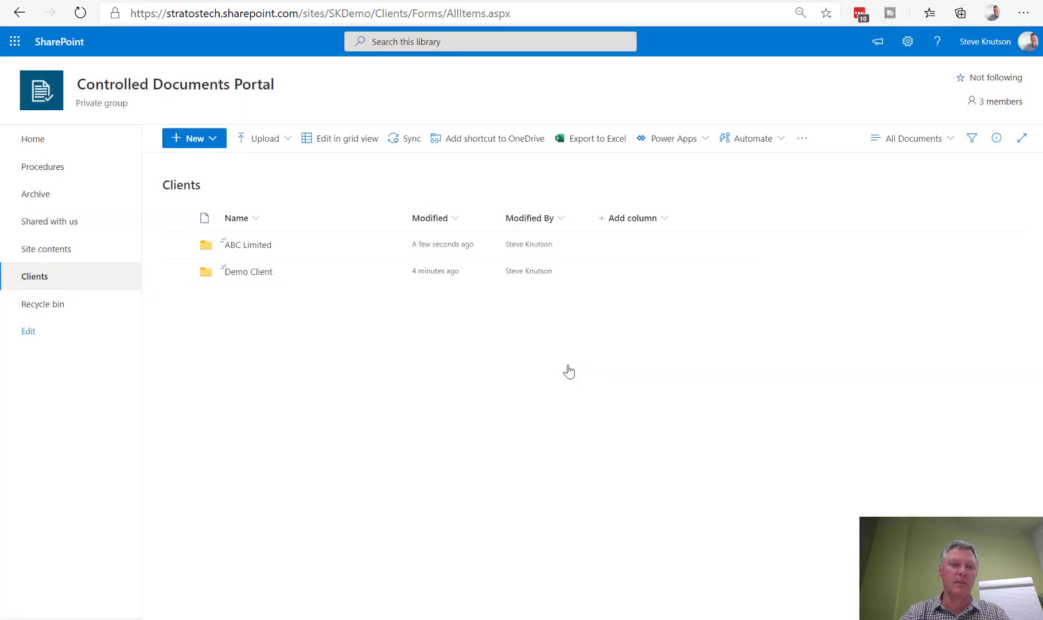
{"action": "mouse_move", "coordinate": [621, 356]}
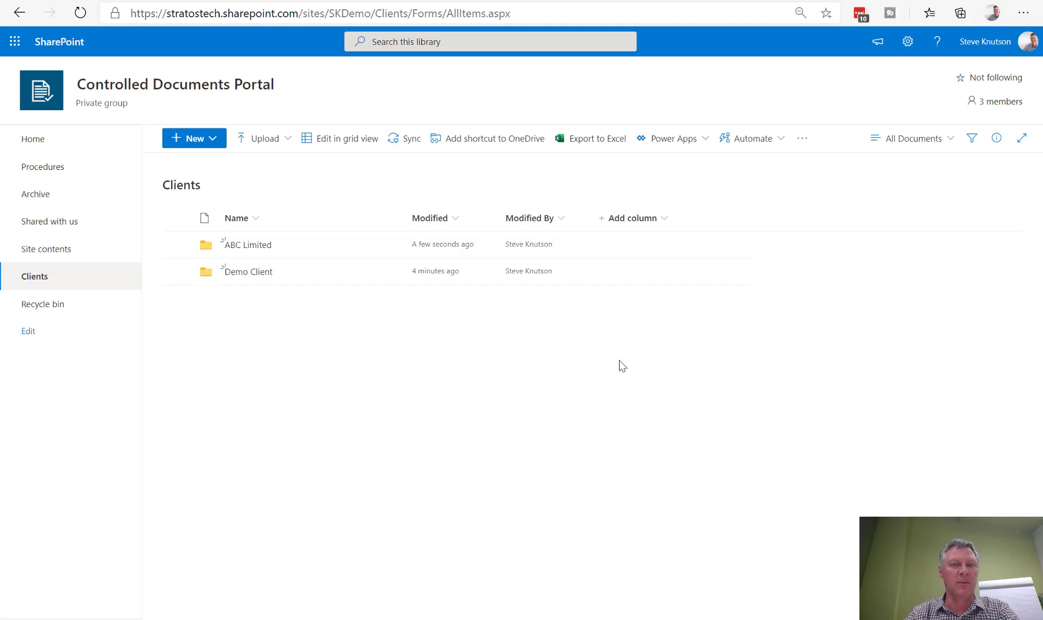
{"action": "mouse_move", "coordinate": [235, 264]}
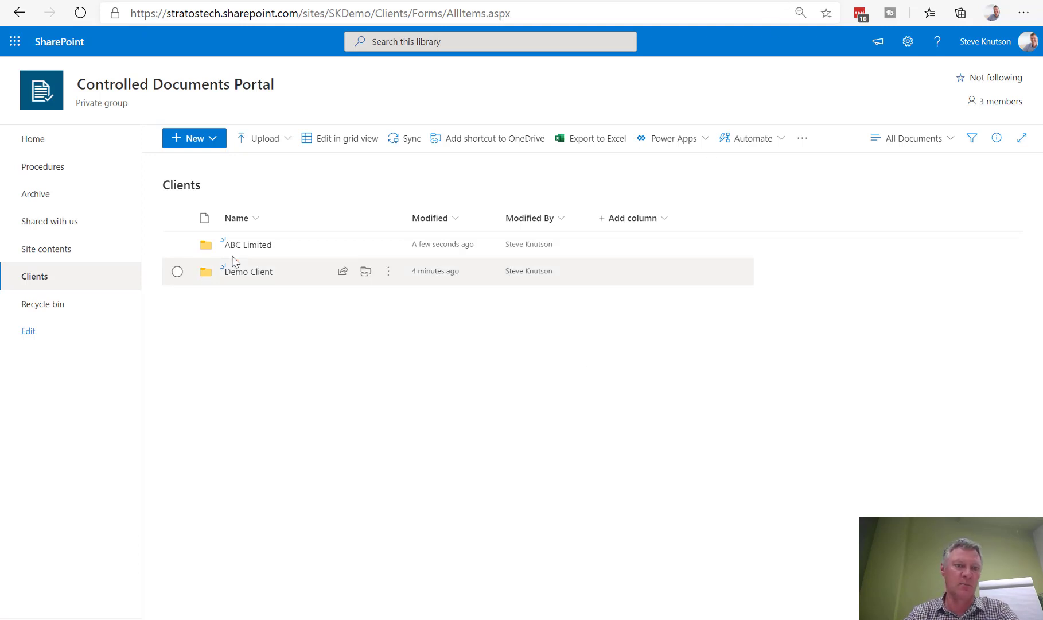
{"action": "mouse_move", "coordinate": [292, 258]}
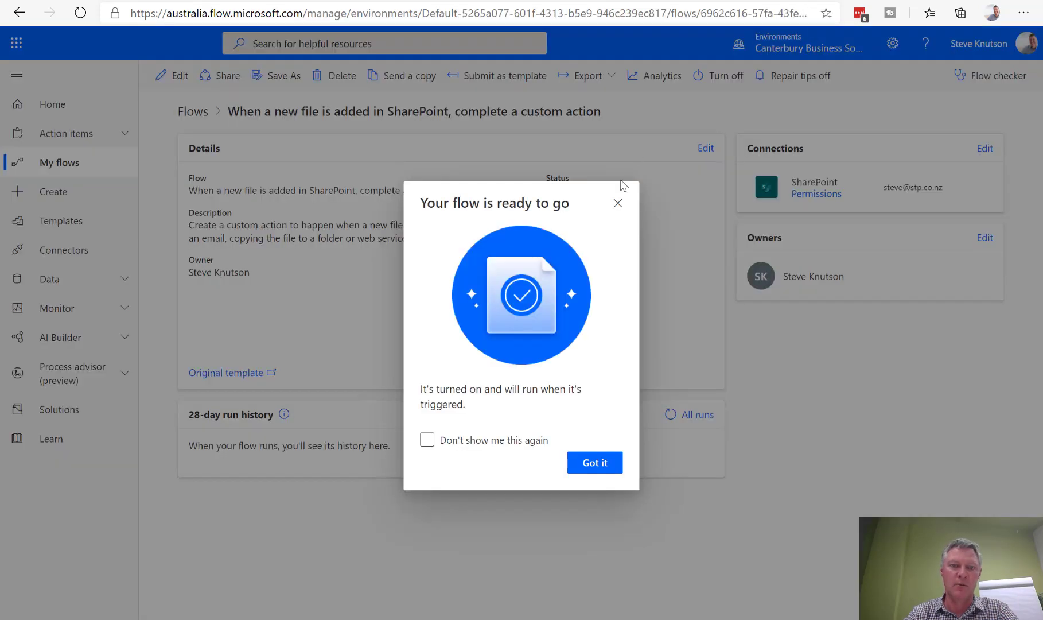
Acknowledge the 'Your flow is ready to go' notice and refresh the 28-day run history.
{"action": "left_click", "coordinate": [595, 463]}
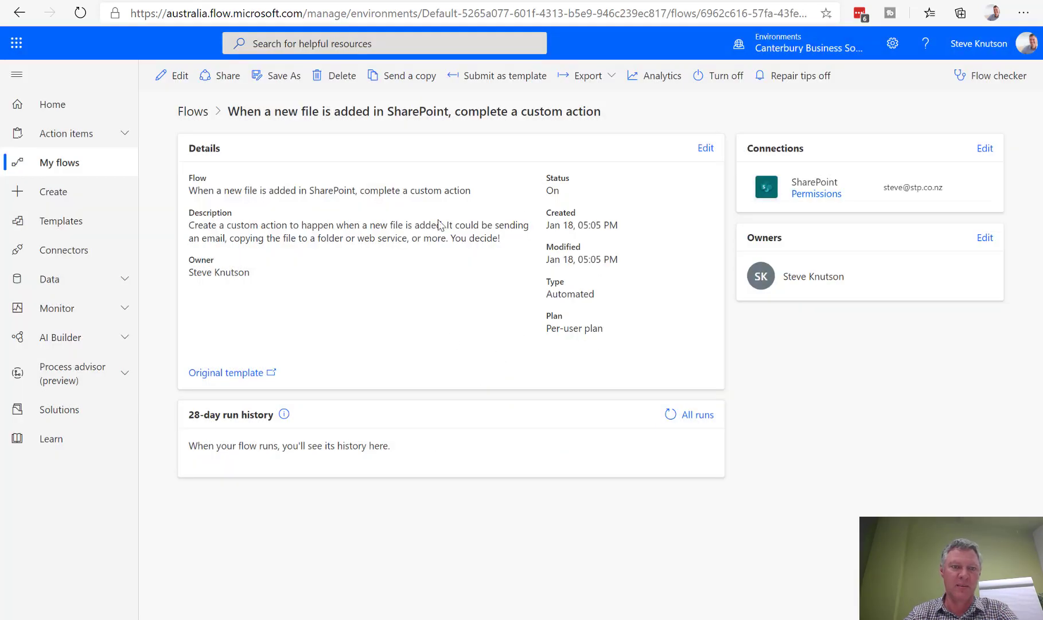
{"action": "mouse_move", "coordinate": [670, 415]}
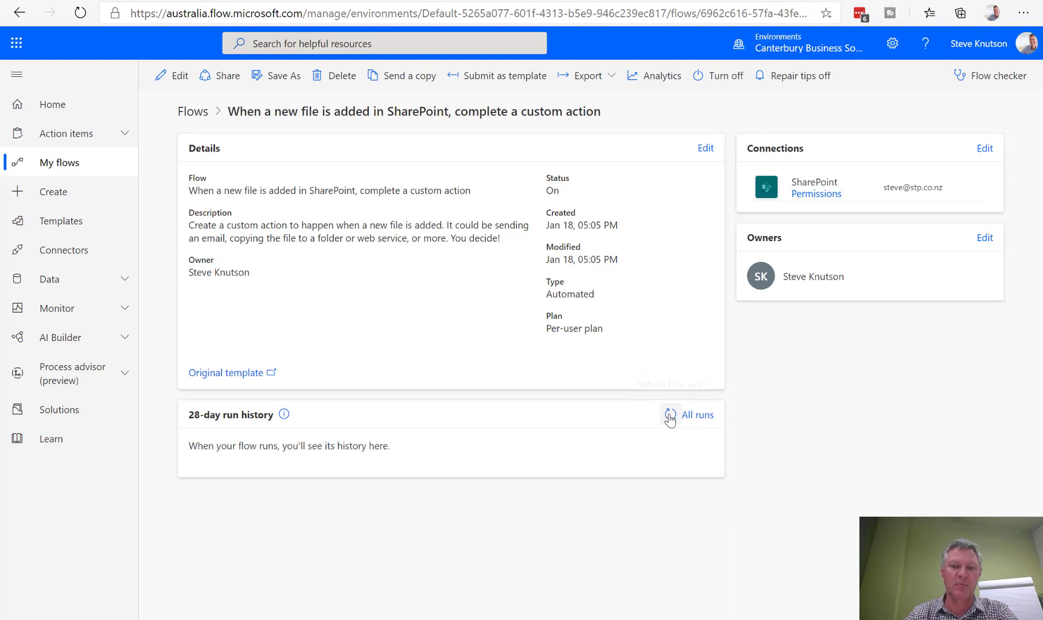
{"action": "left_click", "coordinate": [670, 415]}
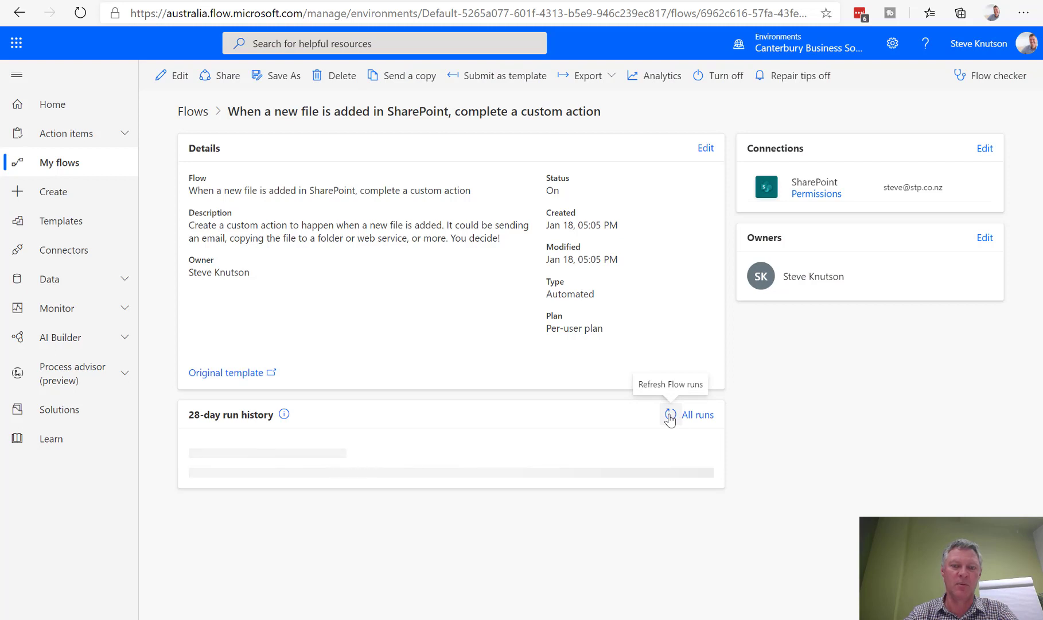
{"action": "left_click", "coordinate": [670, 414]}
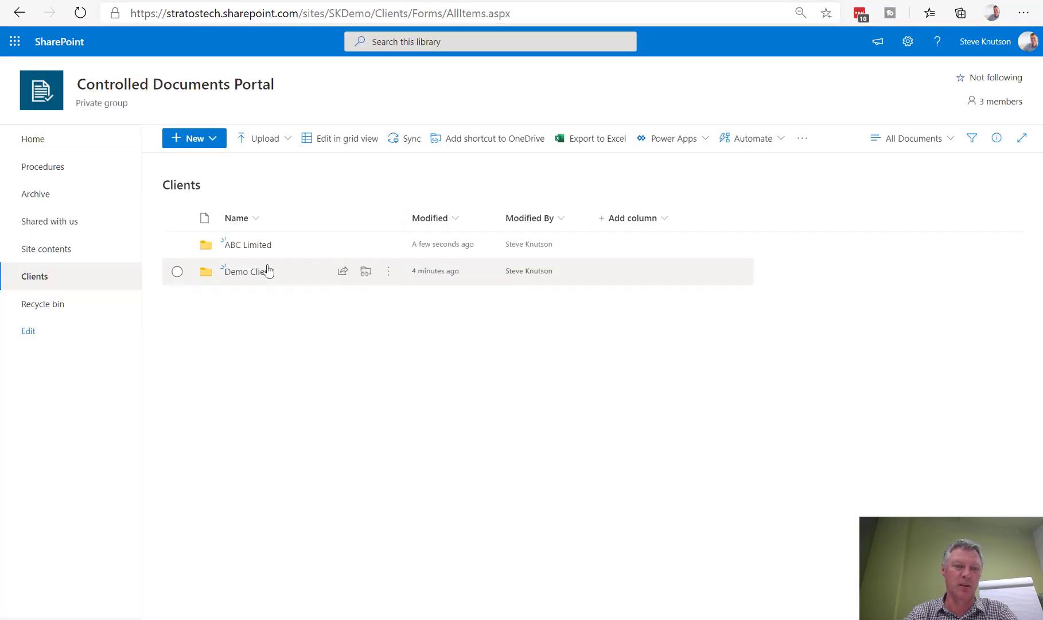
{"action": "left_click", "coordinate": [388, 244]}
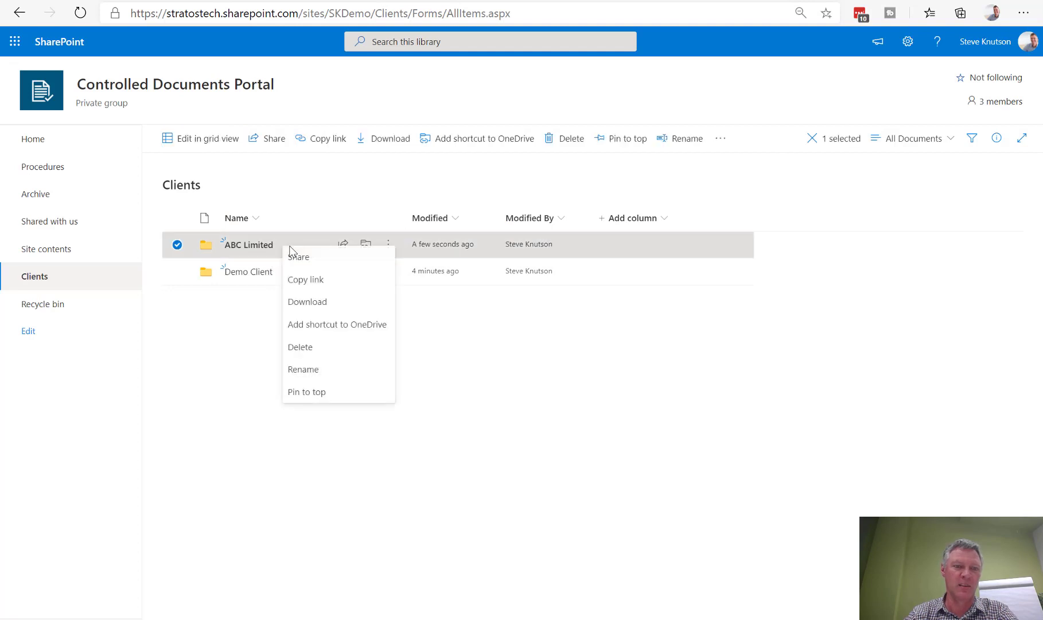
{"action": "left_click", "coordinate": [305, 310]}
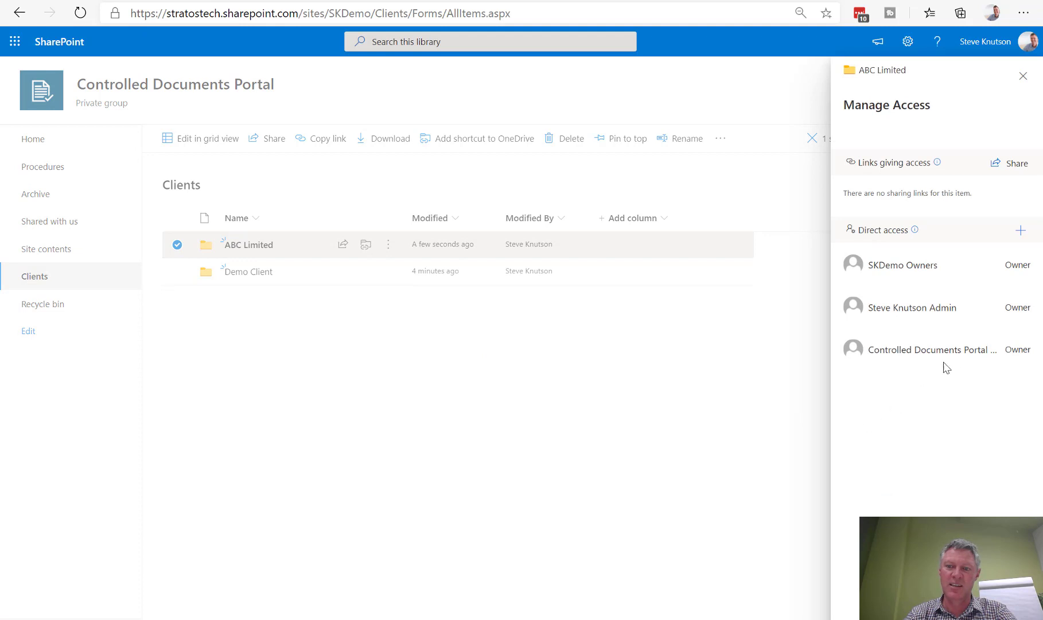
{"action": "mouse_move", "coordinate": [890, 308]}
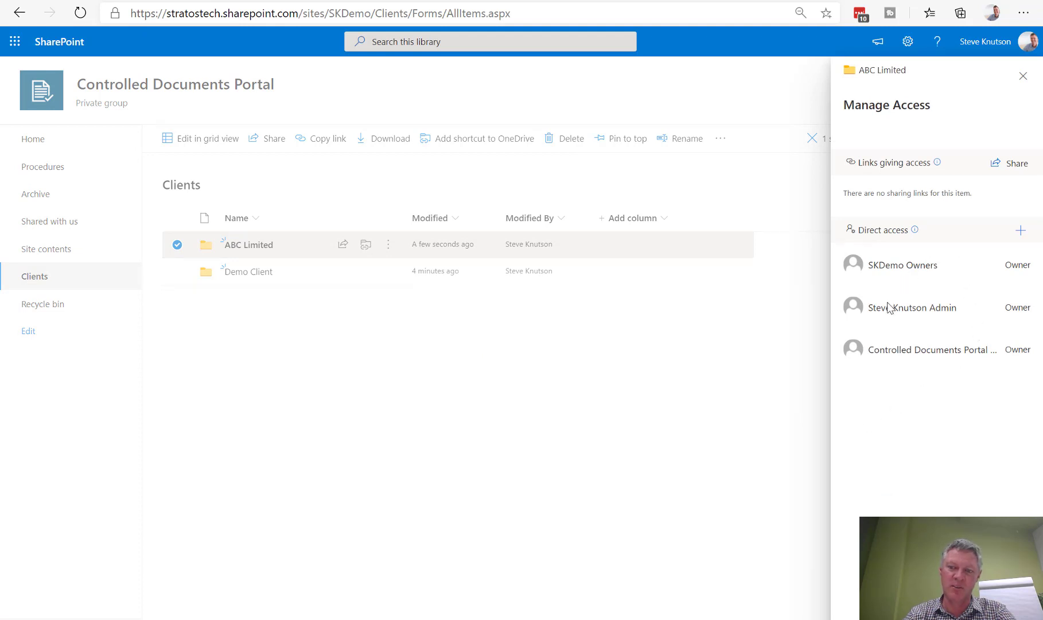
{"action": "mouse_move", "coordinate": [973, 324]}
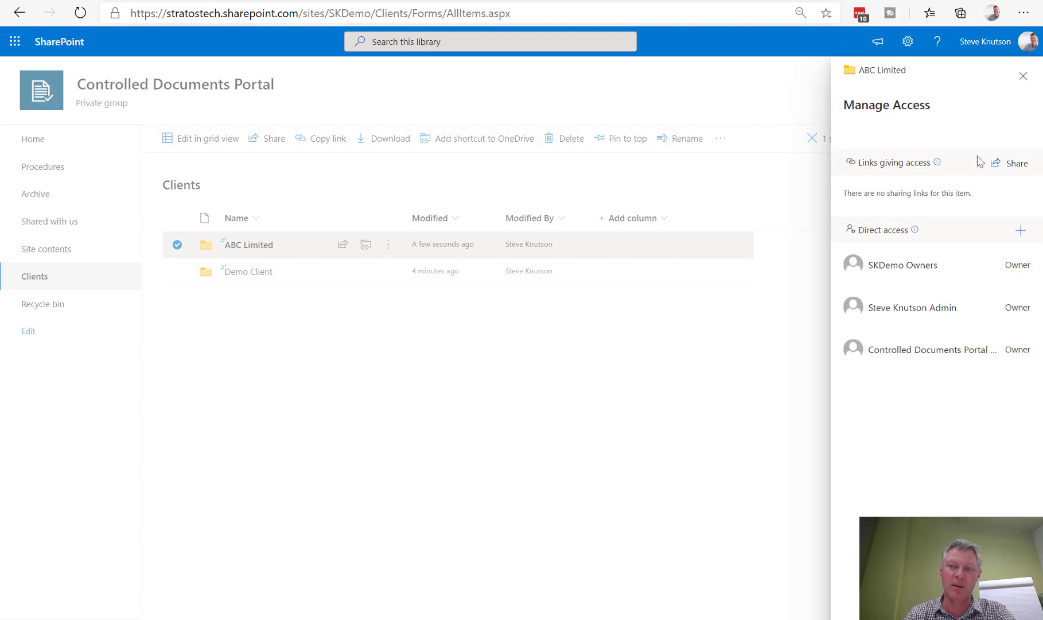
{"action": "mouse_move", "coordinate": [1024, 75]}
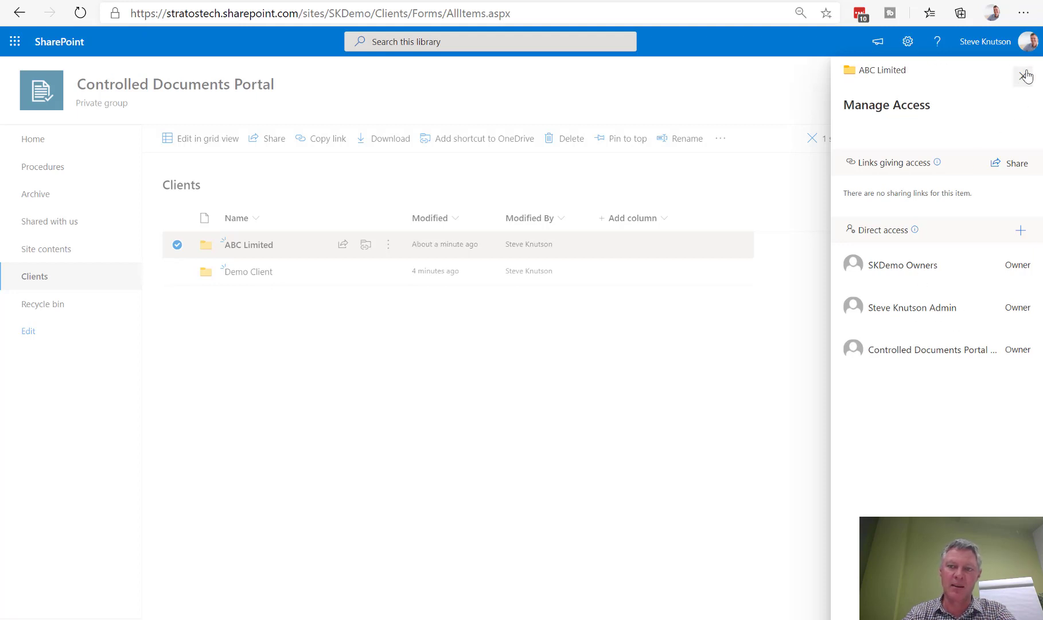
{"action": "left_click", "coordinate": [1026, 75]}
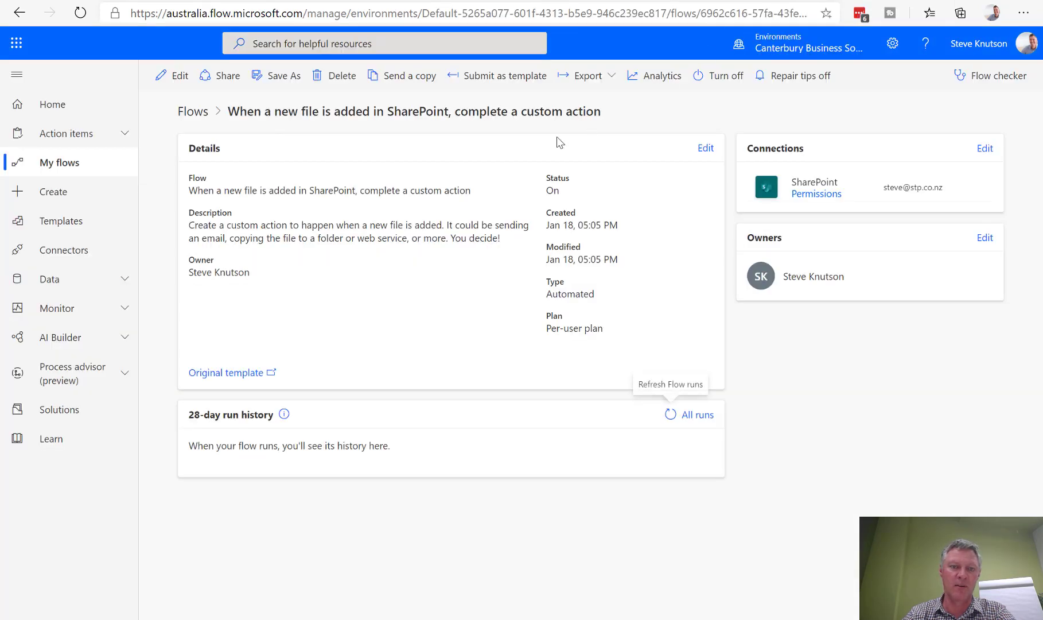
Show All runs and view the succeeded Jan 18, 05:06 PM run's details.
{"action": "left_click", "coordinate": [698, 414]}
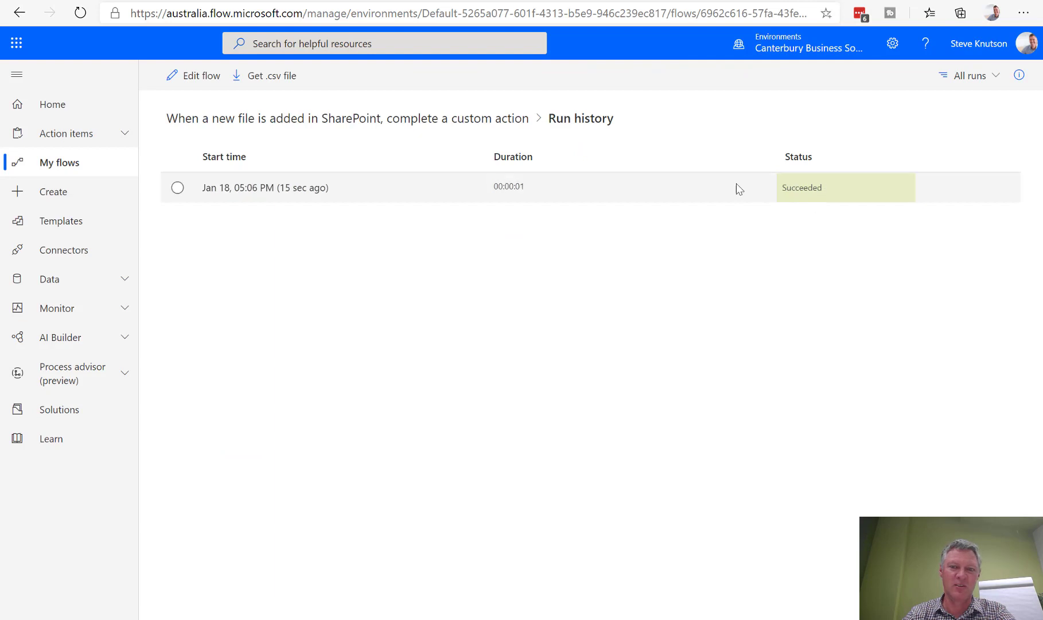
{"action": "left_click", "coordinate": [178, 189]}
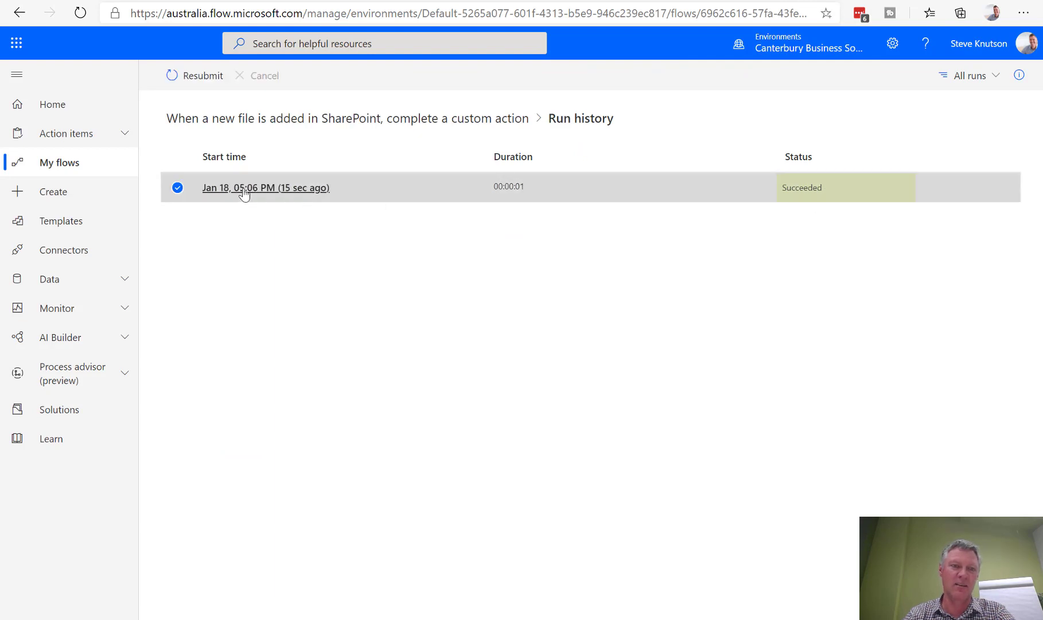
{"action": "left_click", "coordinate": [266, 188]}
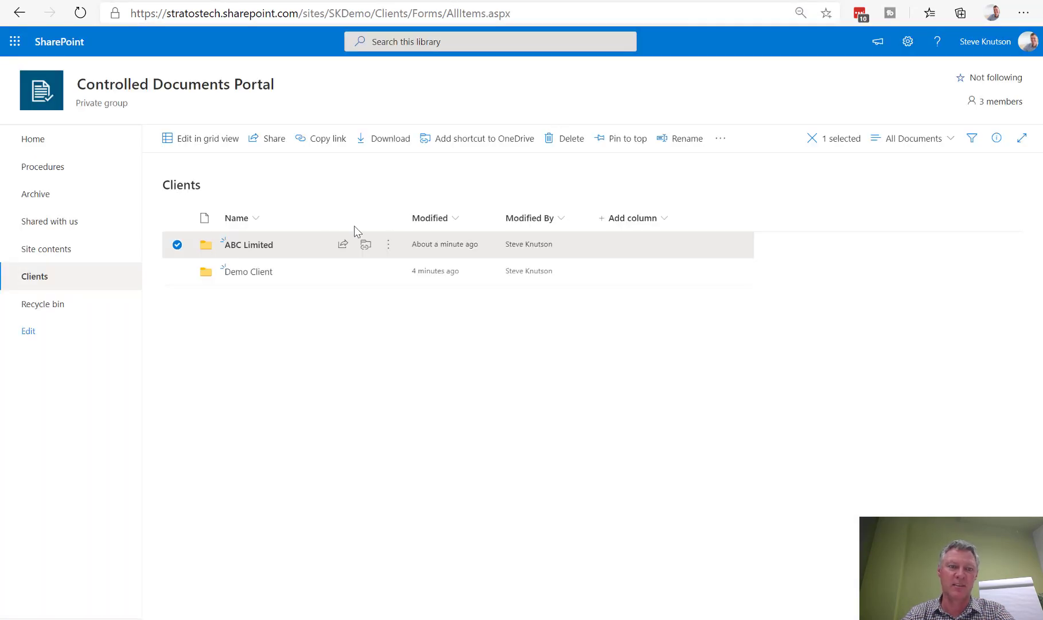
{"action": "mouse_move", "coordinate": [293, 438]}
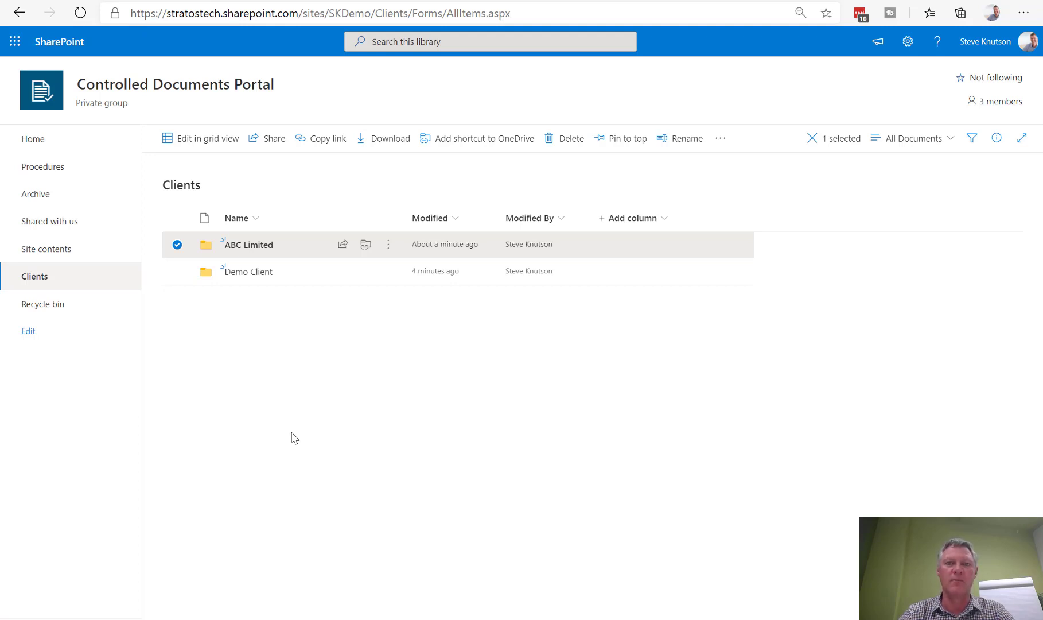
{"action": "mouse_move", "coordinate": [327, 440]}
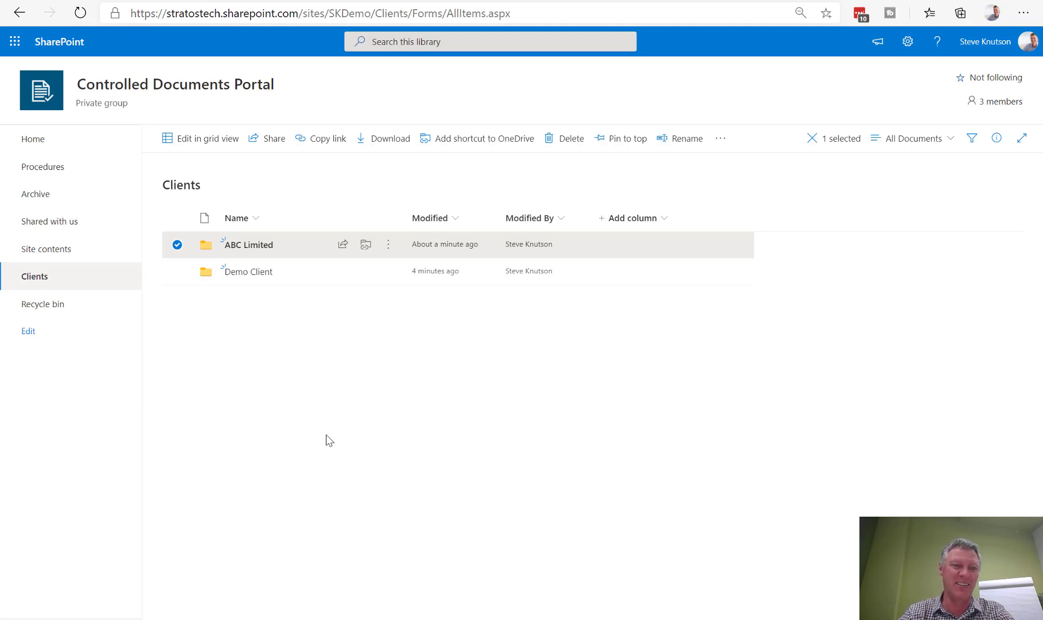
{"action": "mouse_move", "coordinate": [657, 430]}
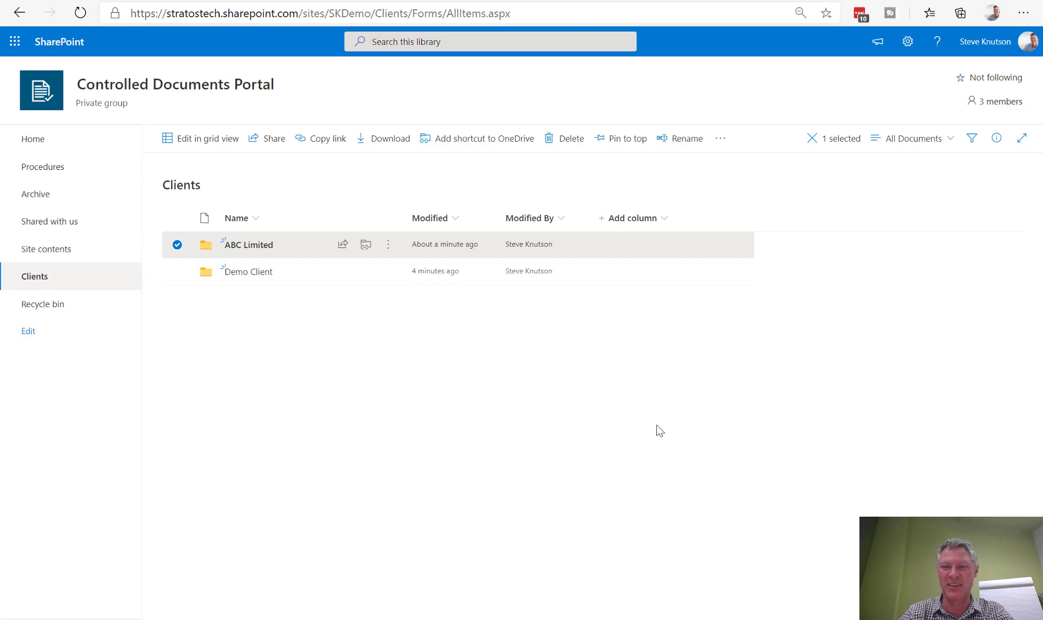